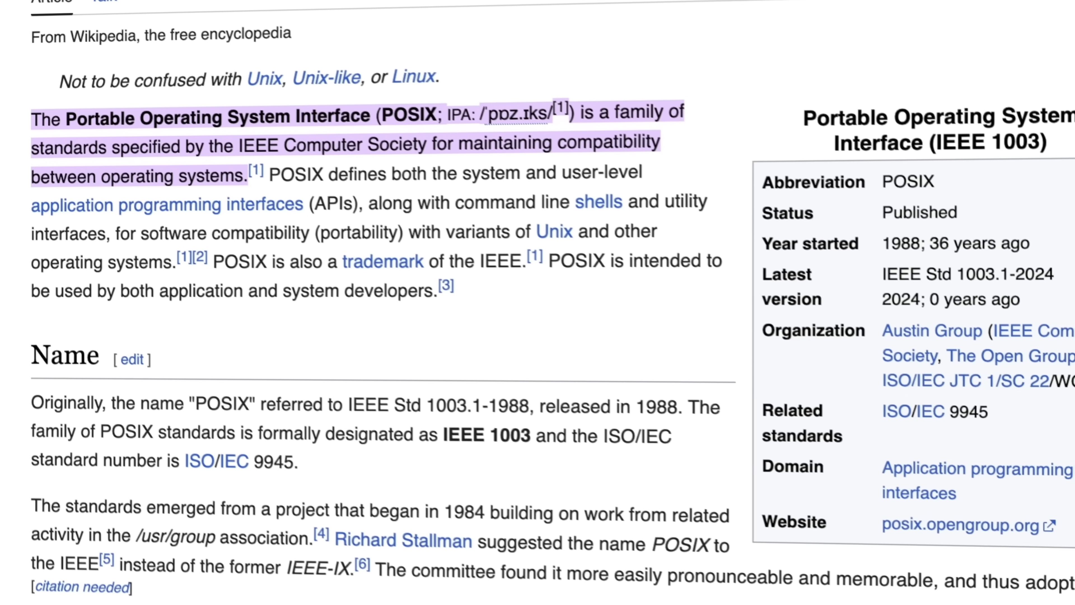
Step: Print the ~/.bashrc configuration file, then clear the screen
{"action": "scroll", "scroll_direction": "down", "scroll_amount": 3}
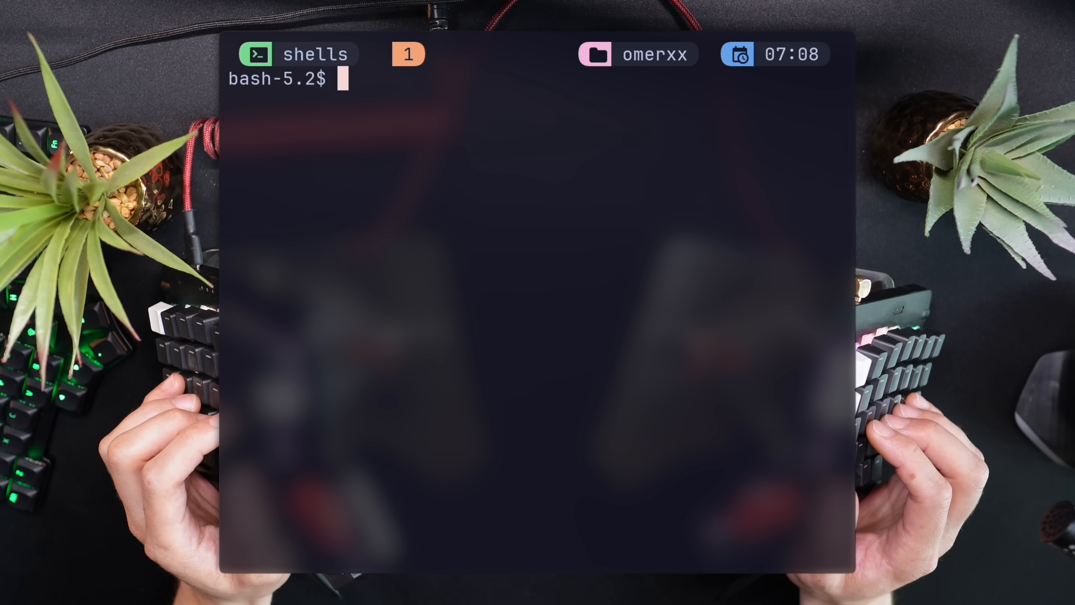
{"action": "type", "text": "ca"}
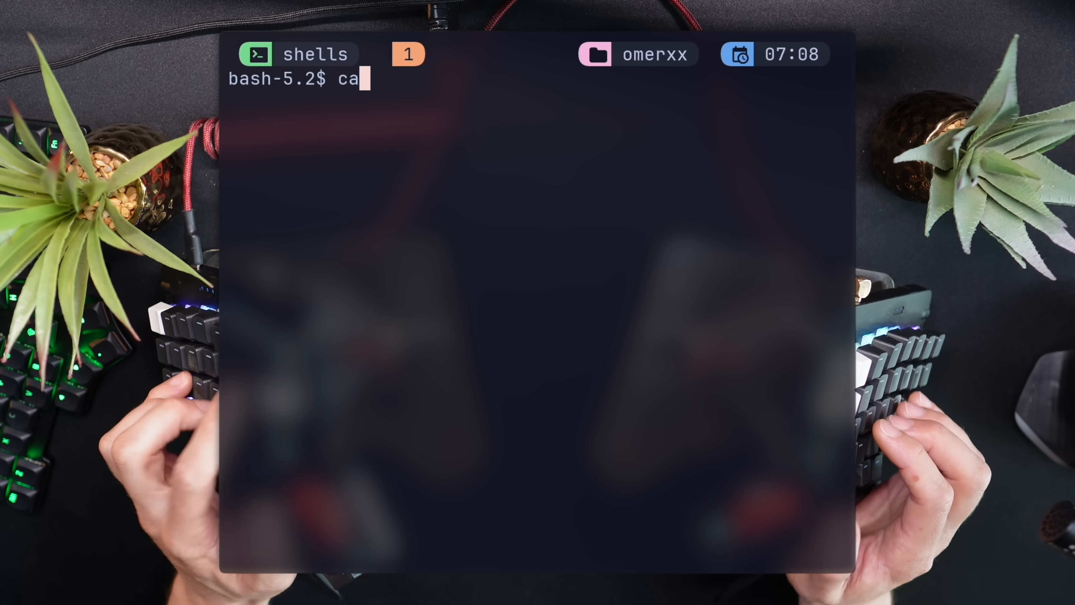
{"action": "type", "text": "t ~/.bashr"}
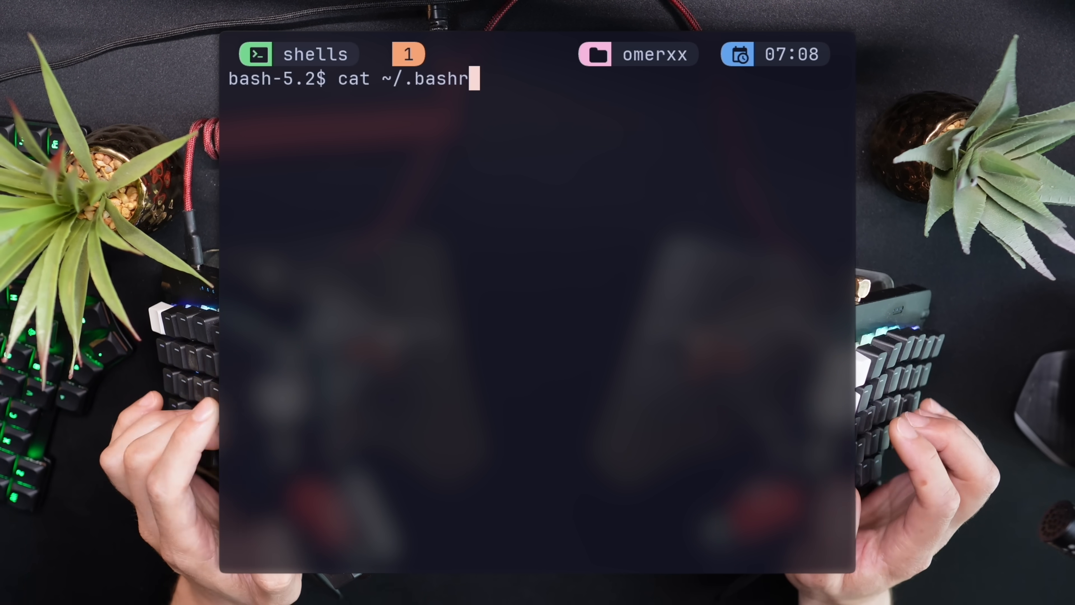
{"action": "key", "text": "Return"}
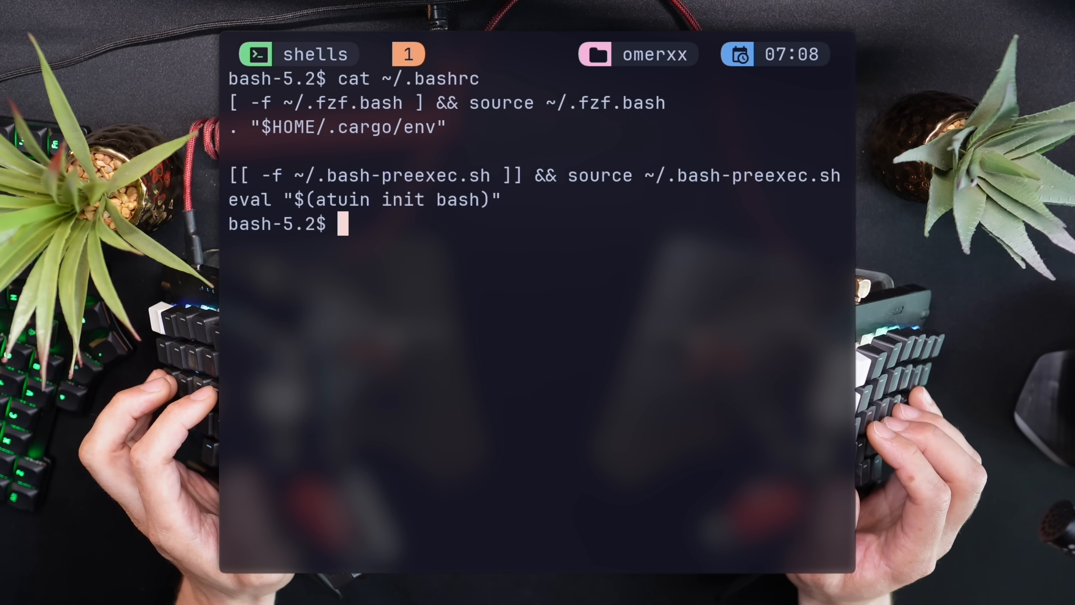
{"action": "key", "text": "ctrl+l"}
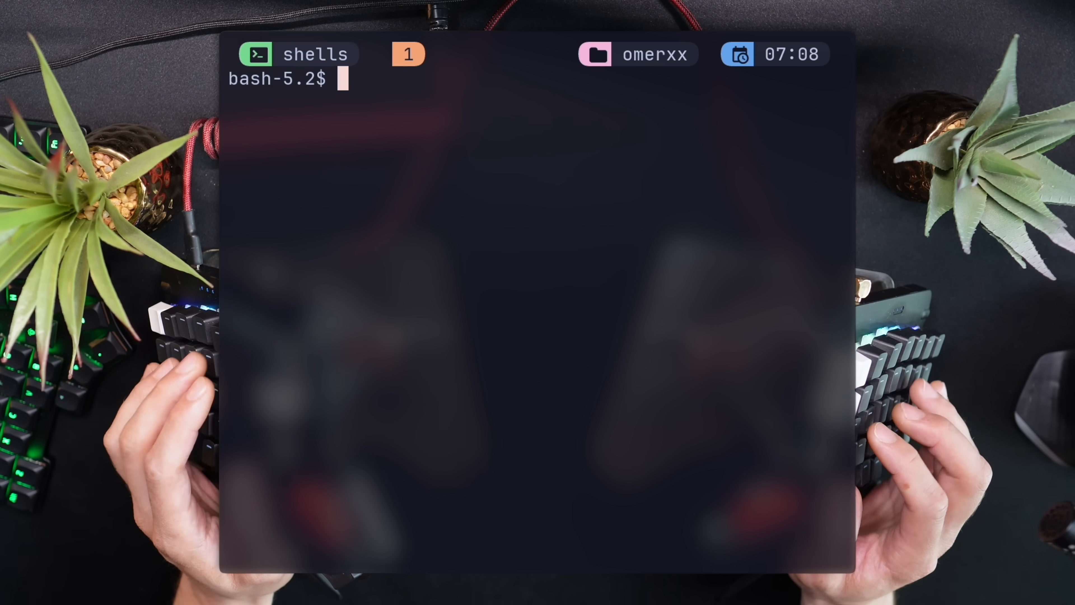
Step: Discard an unfinished echo, note 'you can use vi mode', and enable it with set -o vi
{"action": "type", "text": "echo 0"}
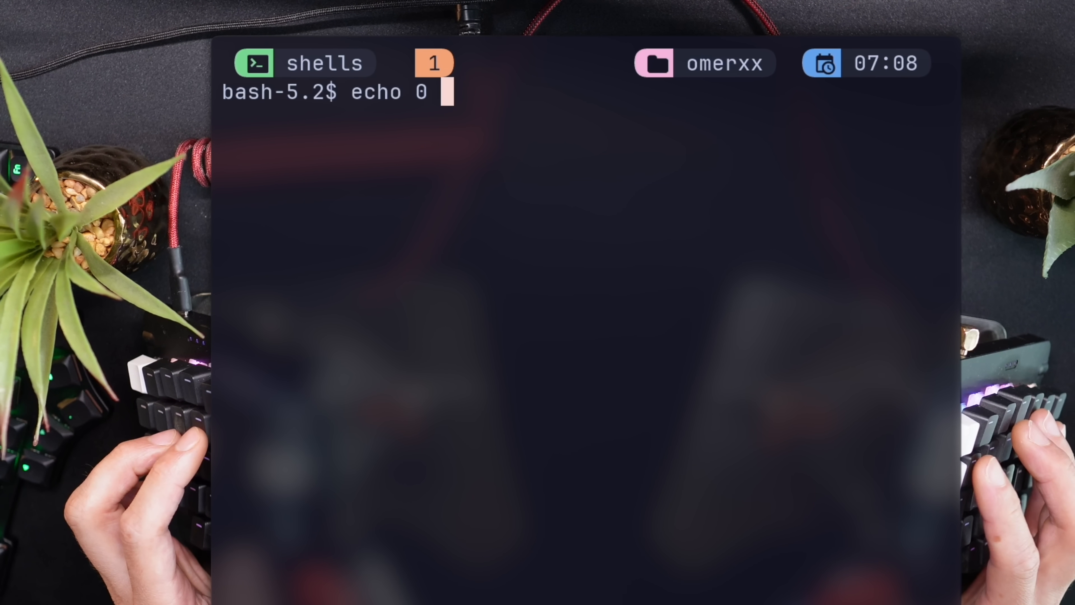
{"action": "type", "text": "&&"}
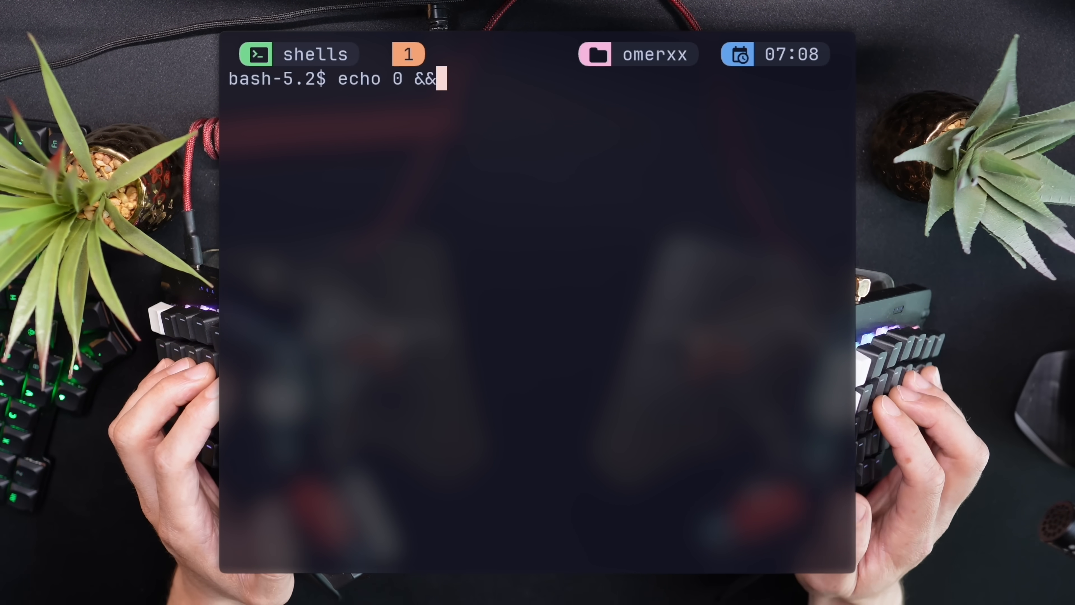
{"action": "key", "text": "Backspace"}
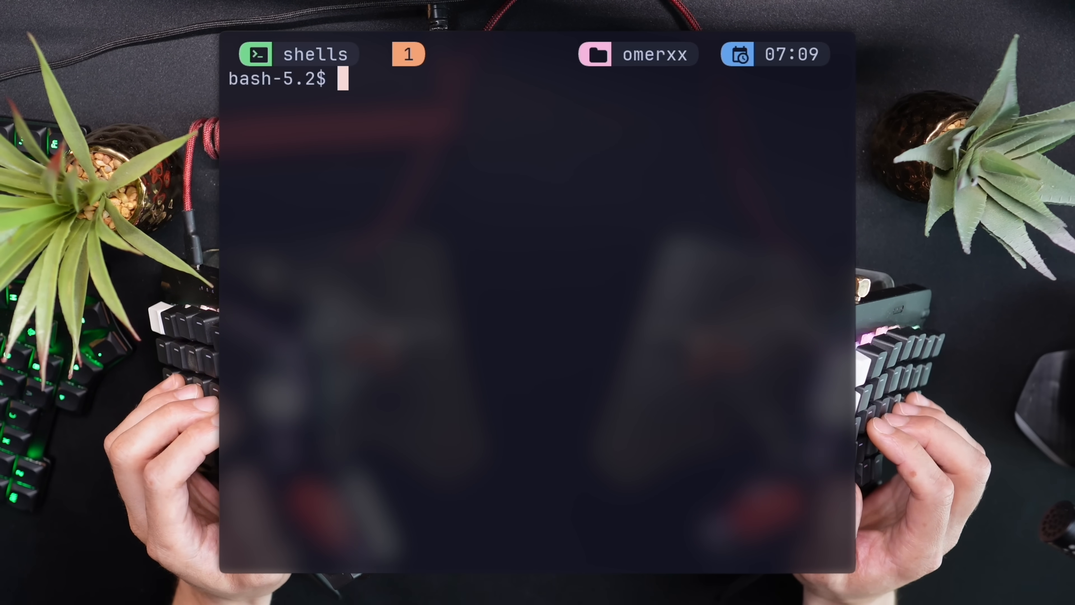
{"action": "type", "text": "you can"}
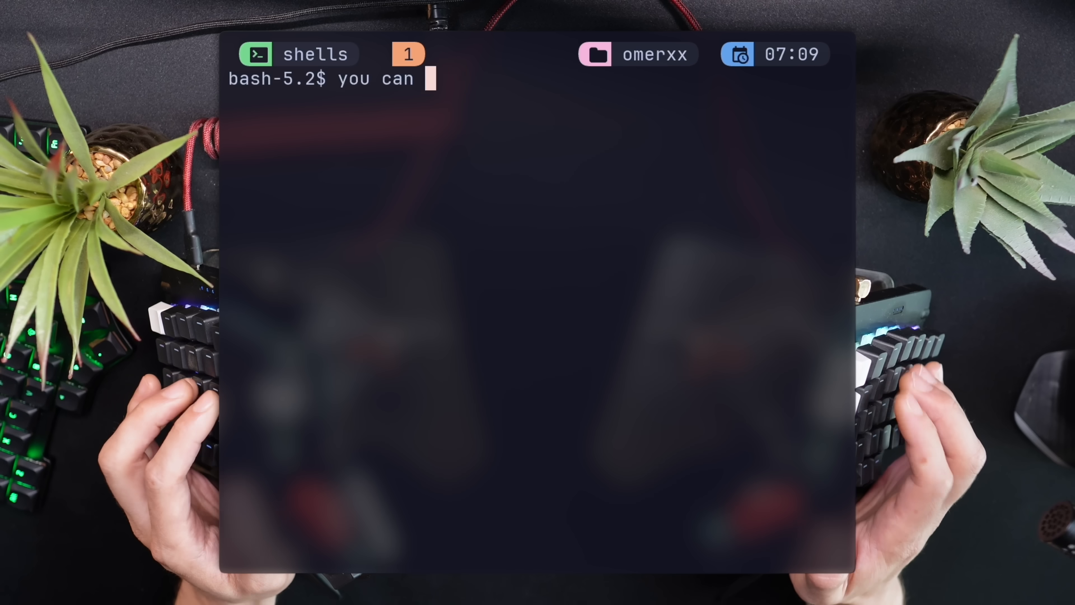
{"action": "type", "text": "use vi mode"}
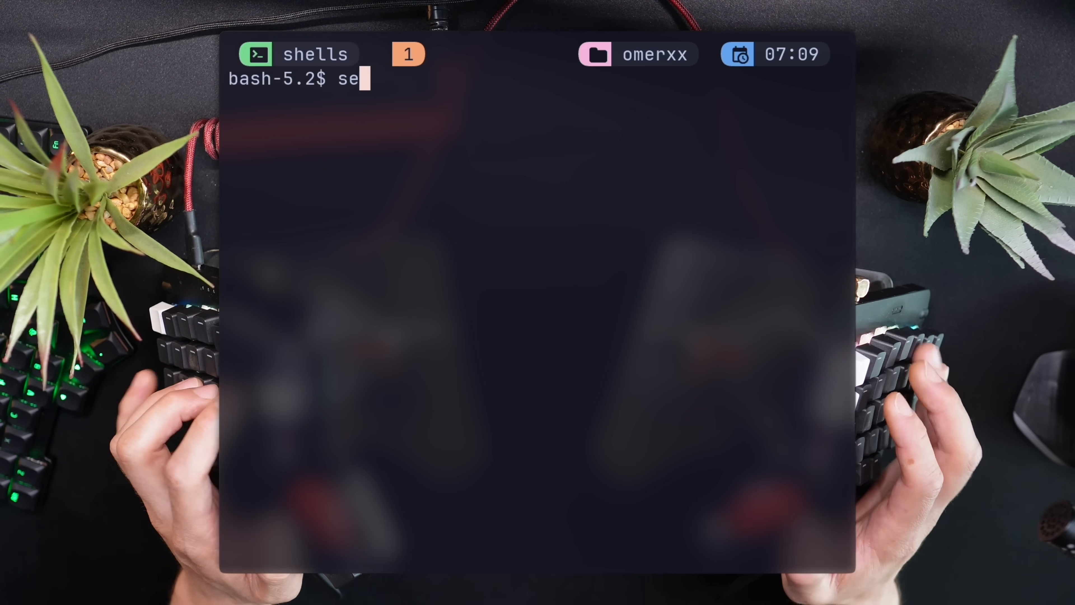
{"action": "type", "text": "t -o vi"}
{"action": "type", "text": "n"}
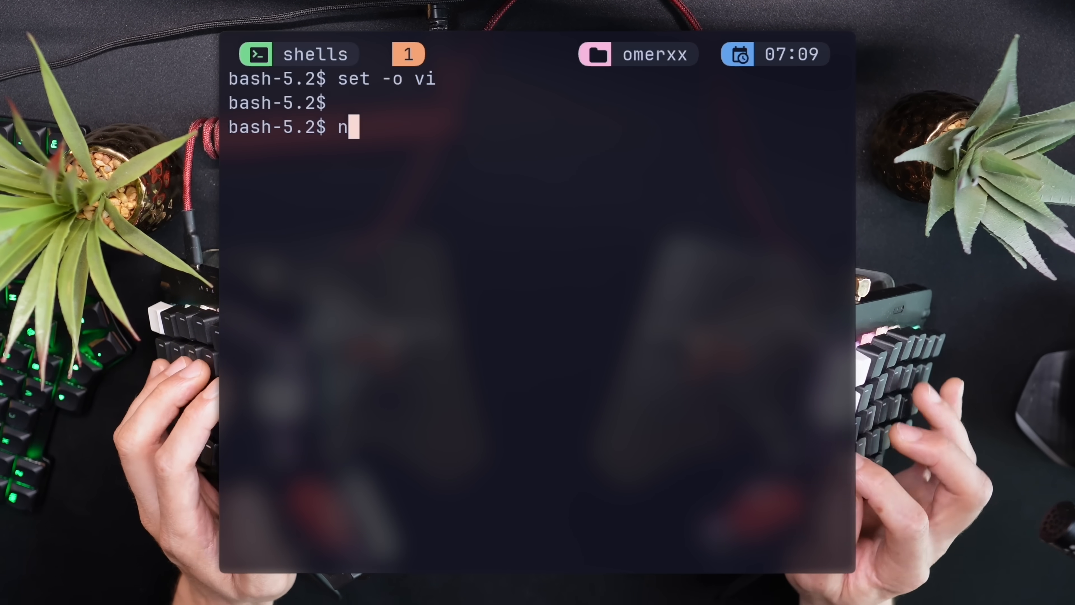
Step: Write 'now you can really use vi mode!', hop through it word by word, and send the line to Neovim
{"action": "type", "text": "ow you can"}
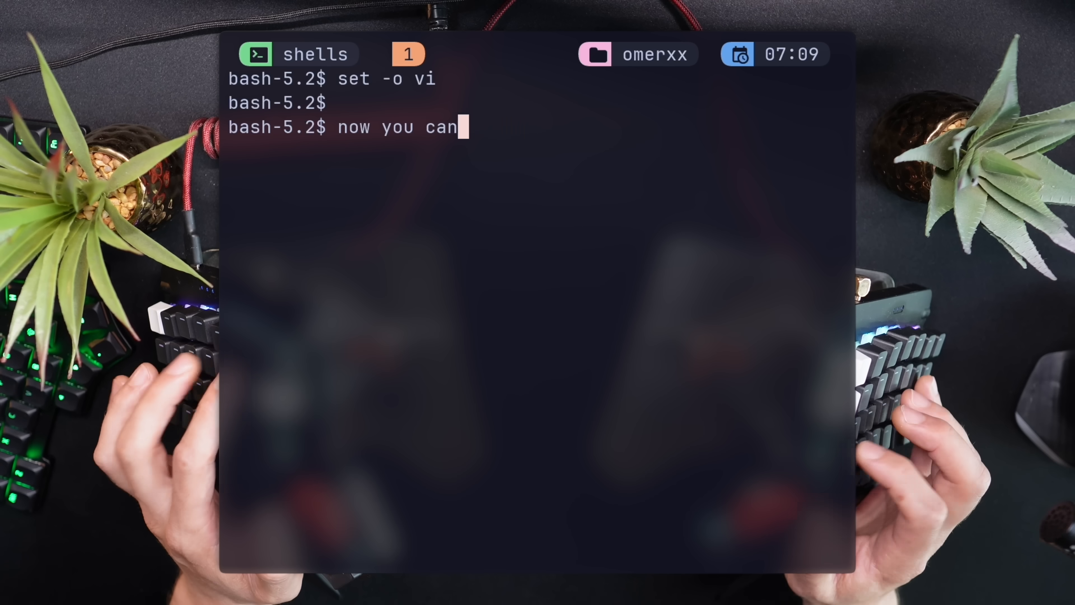
{"action": "type", "text": "really use vi mode"}
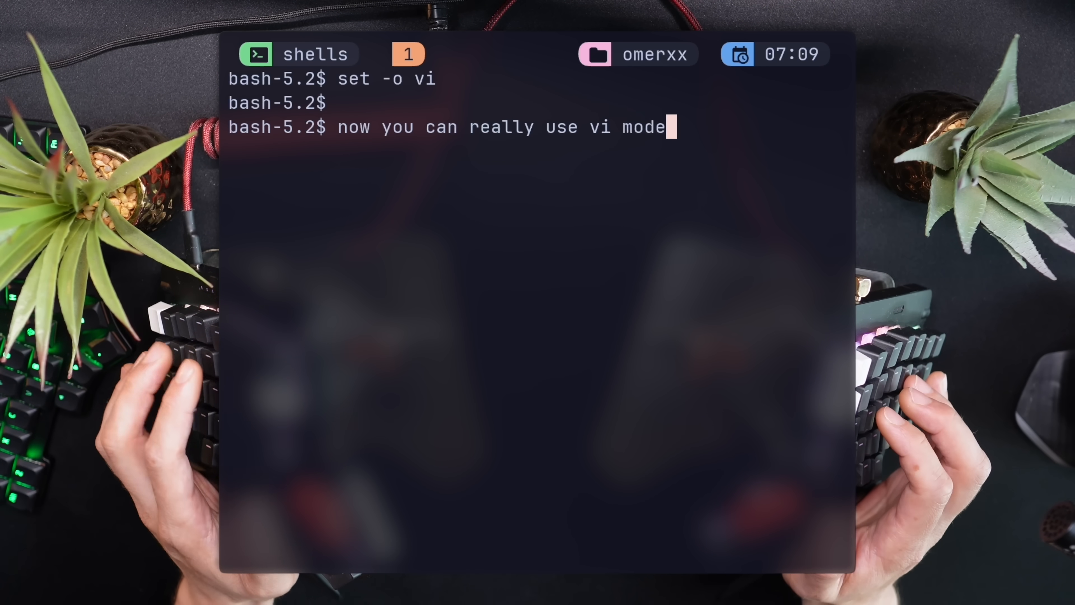
{"action": "type", "text": "!"}
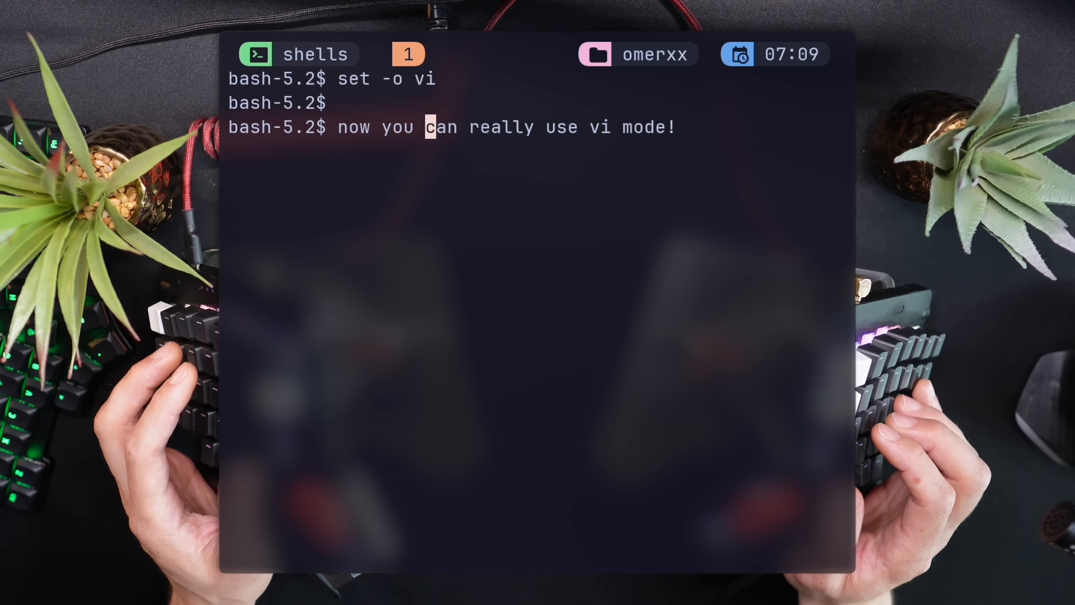
{"action": "key", "text": "w"}
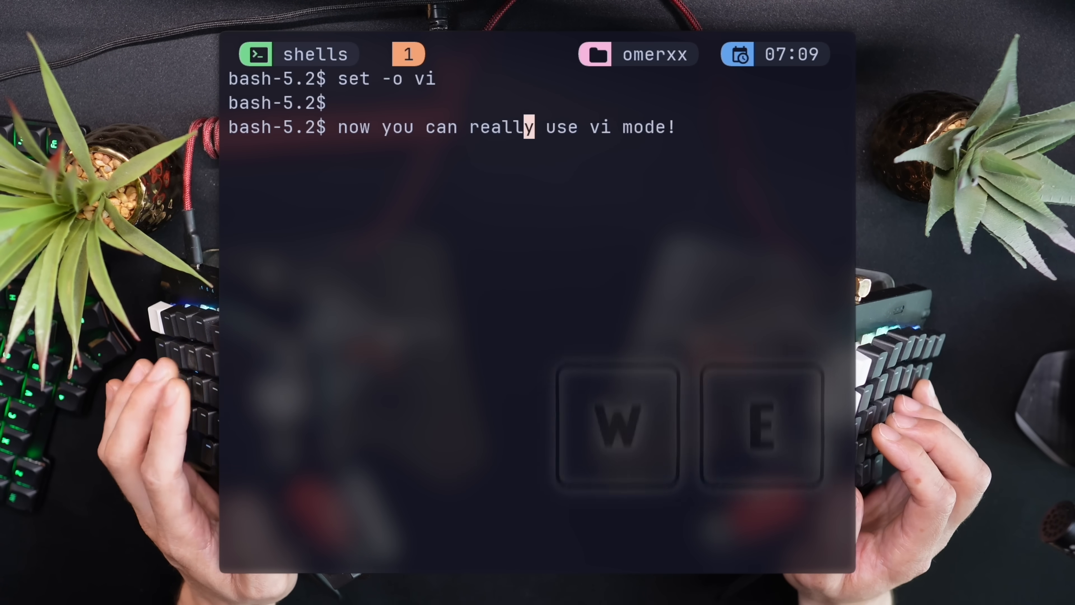
{"action": "key", "text": "w"}
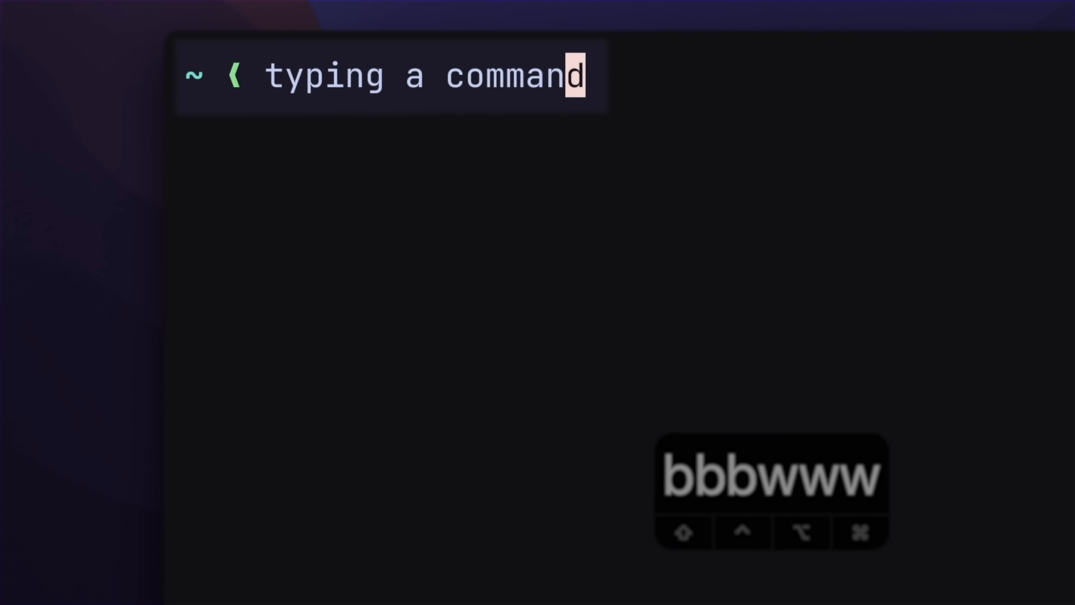
{"action": "type", "text": "ty"}
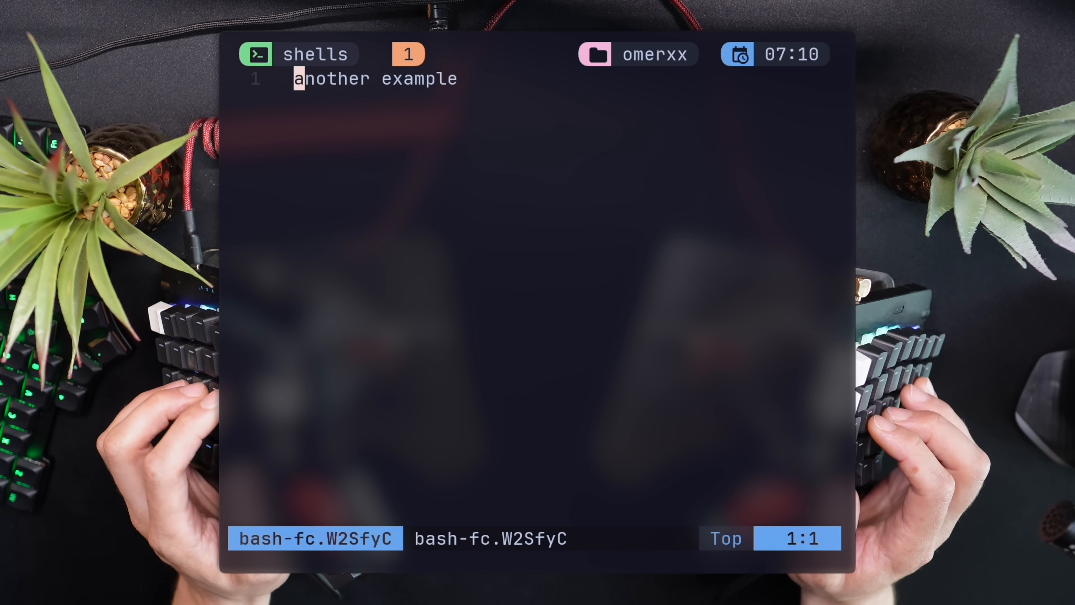
Step: Add the line 'now I'm in neovim!' in the buffer, then page a ~/.bash_ dotfile via Tab completion
{"action": "type", "text": "now"}
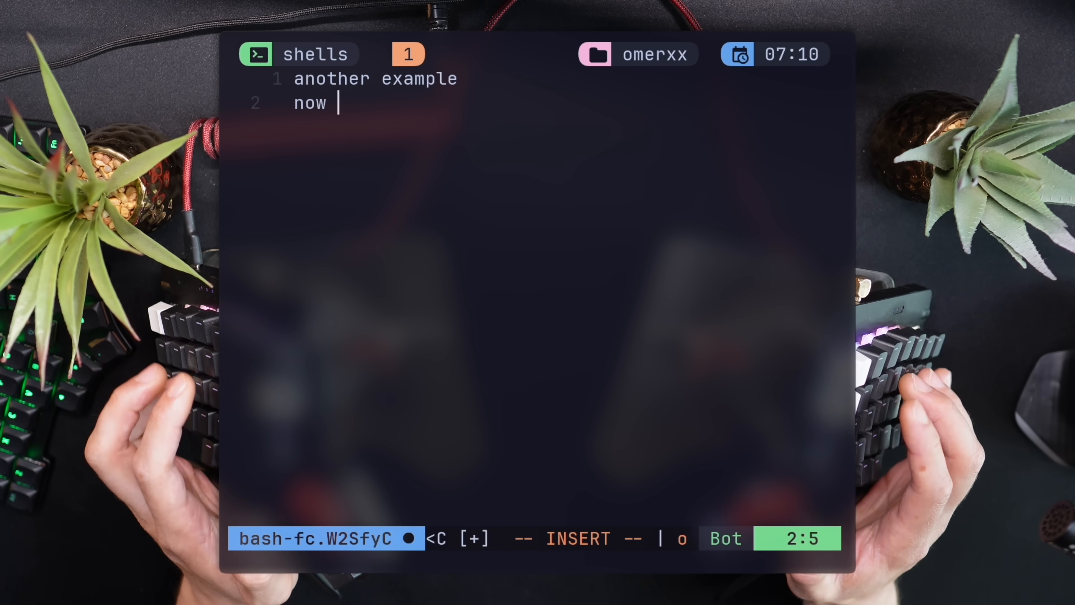
{"action": "type", "text": "I'm in neovim!"}
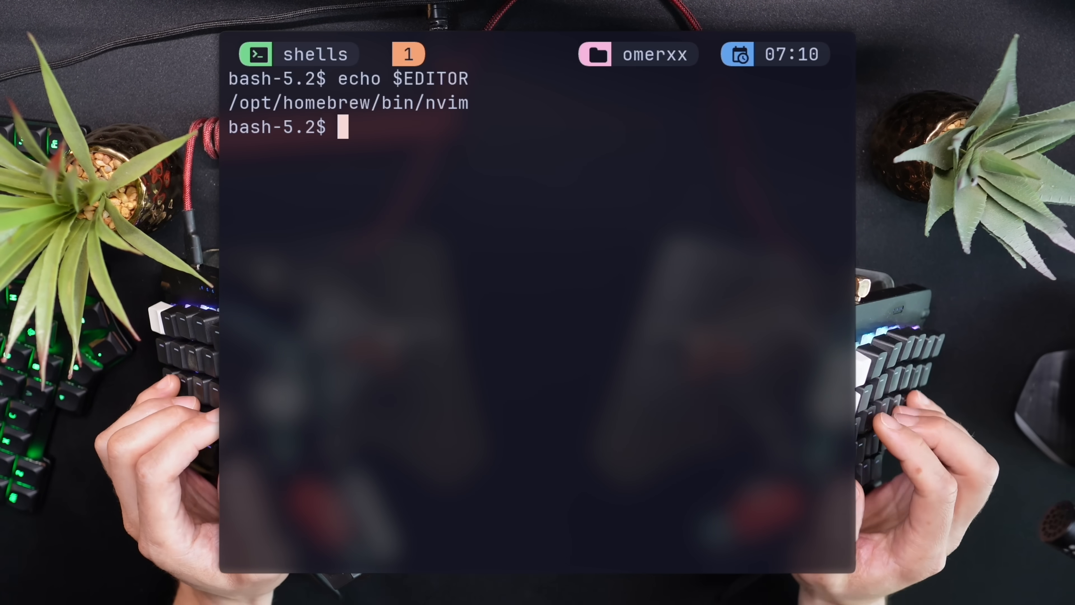
{"action": "type", "text": "less ~/."}
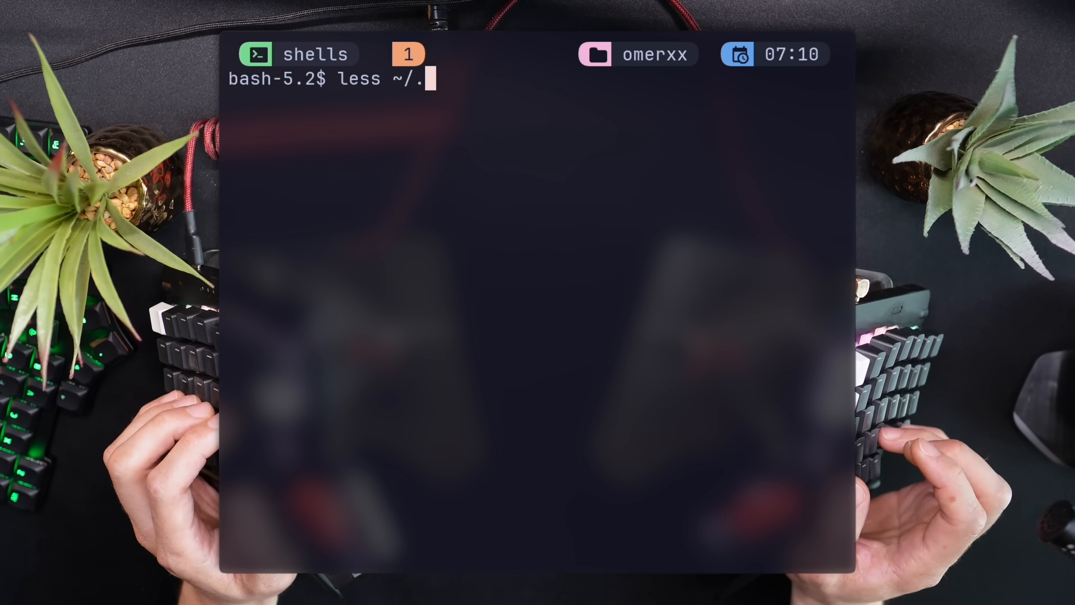
{"action": "type", "text": "bash_"}
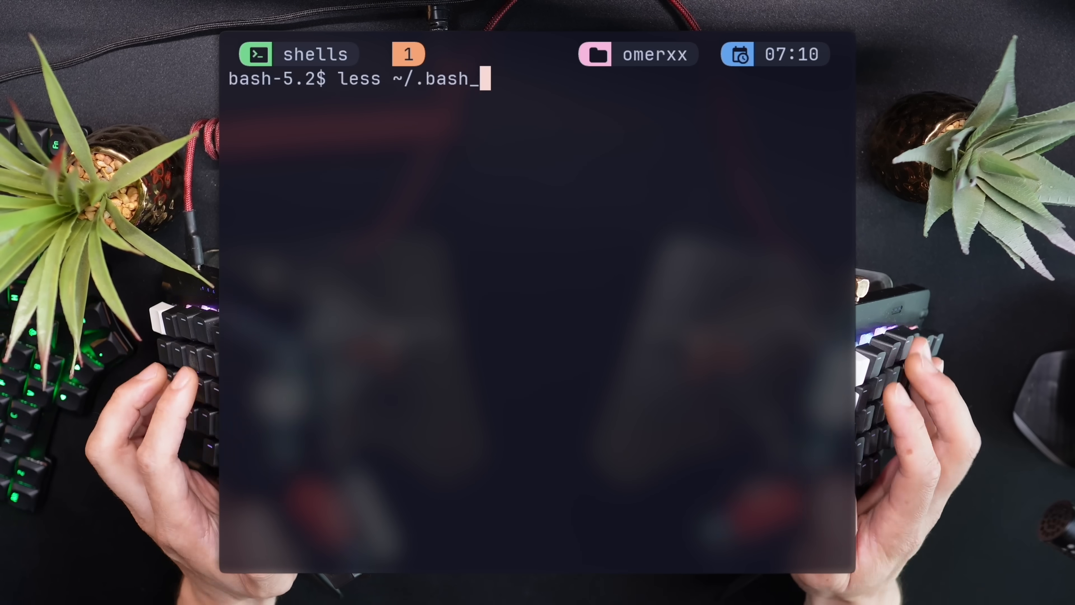
{"action": "key", "text": "Return"}
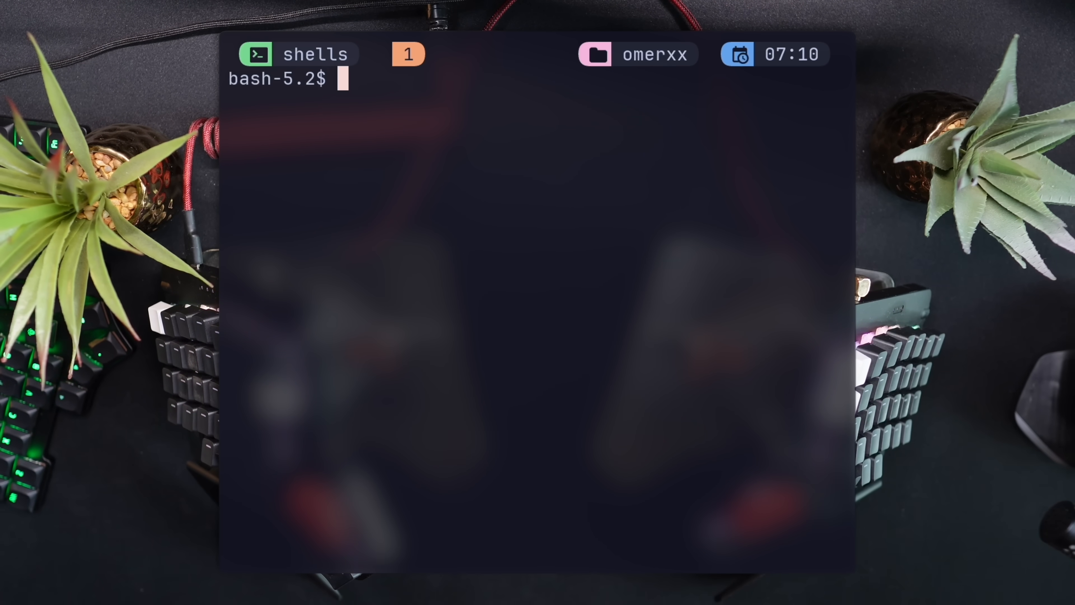
Step: Search history for atuin with Ctrl+R, then export somevar=1
{"action": "key", "text": "ctrl+r"}
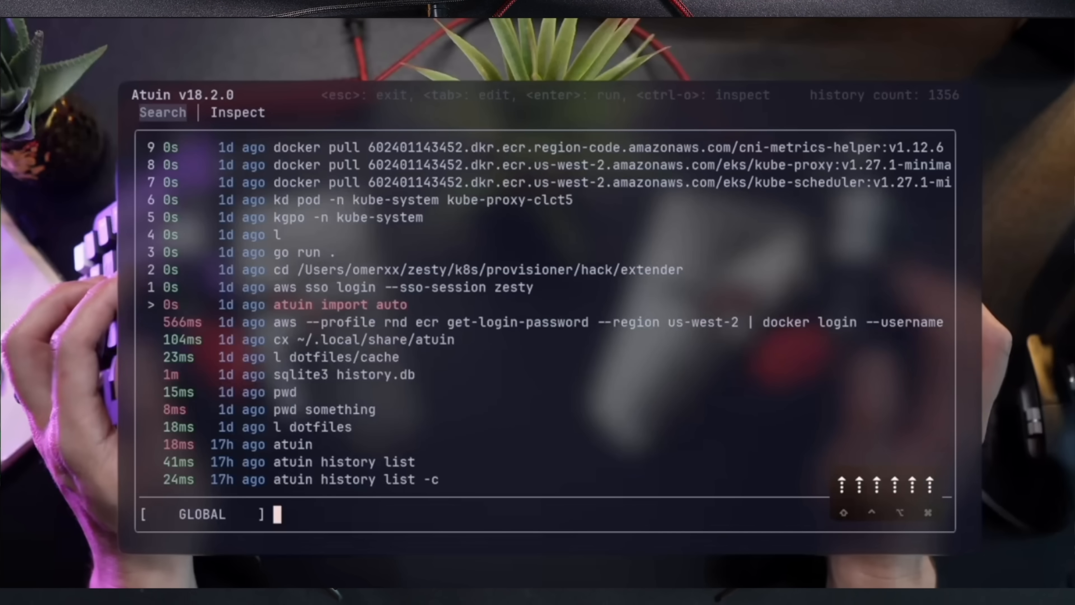
{"action": "type", "text": "atuin"}
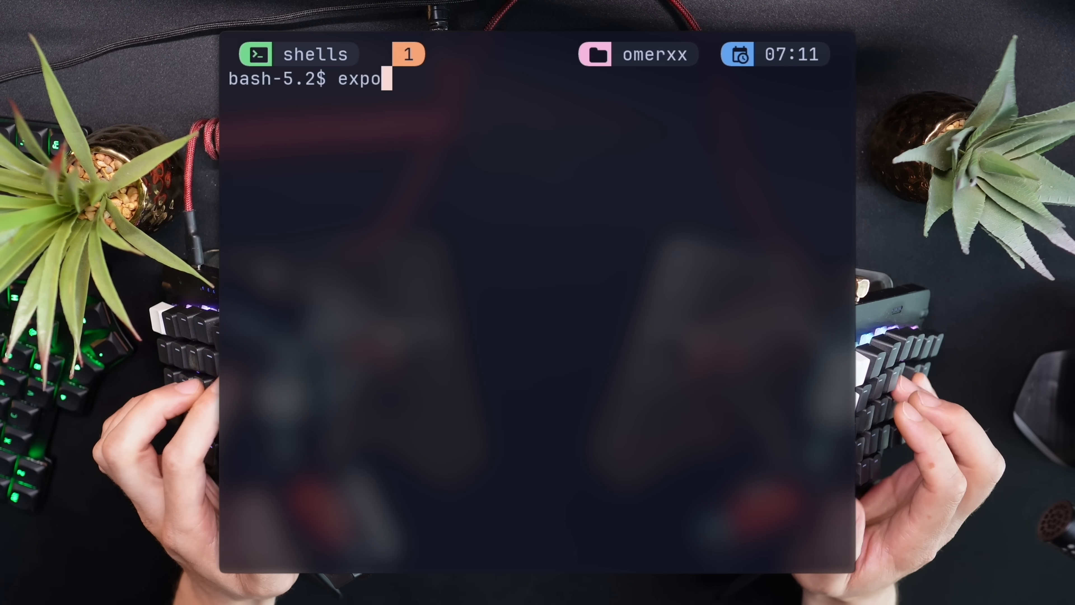
{"action": "type", "text": "rt somevar"}
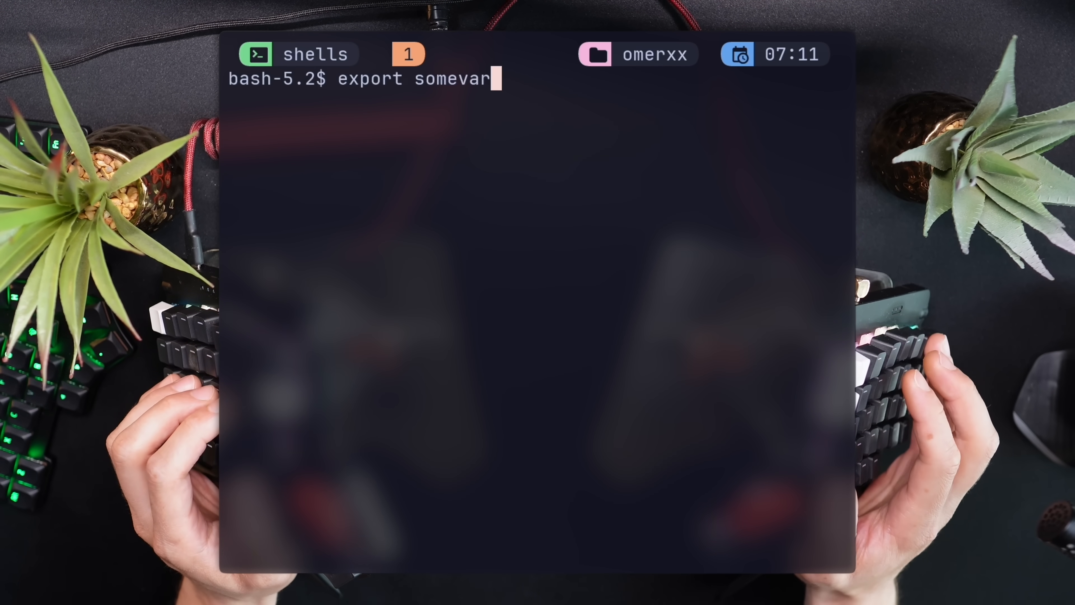
{"action": "key", "text": "Return"}
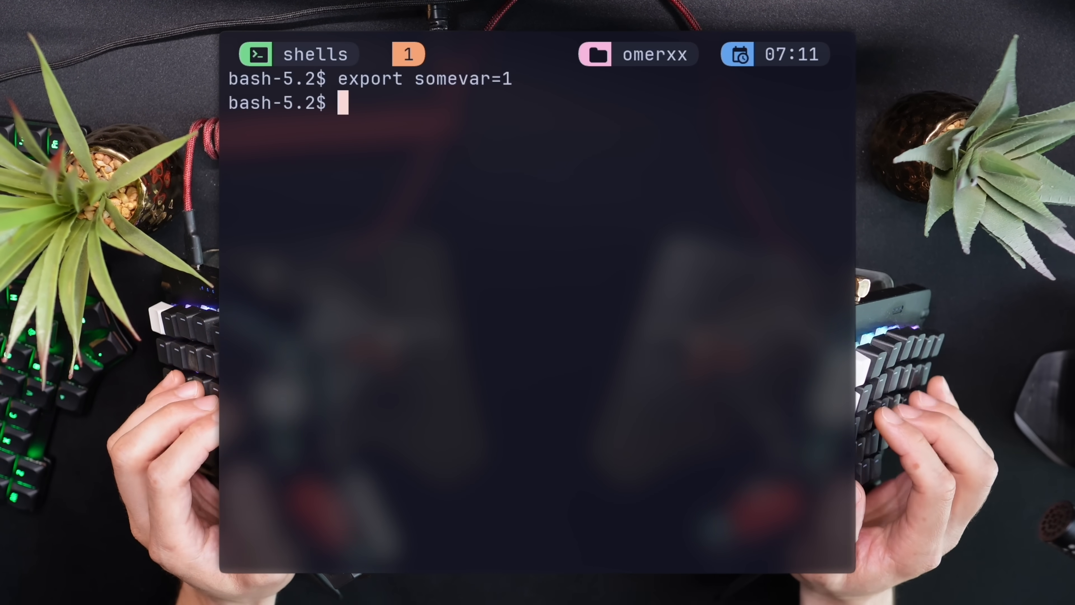
Step: Run the [[ -z $somevar ]] test printing failure, then echo the $HOME path
{"action": "type", "text": "[[ -z $somevar ]] && echo \"success\" ||"}
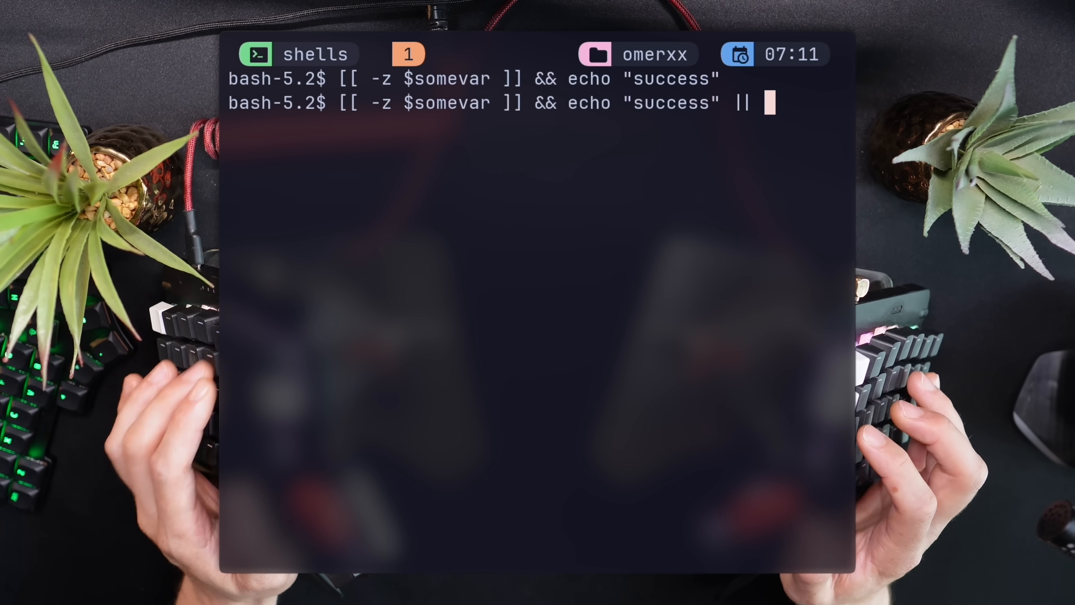
{"action": "type", "text": "echo \"failure\""}
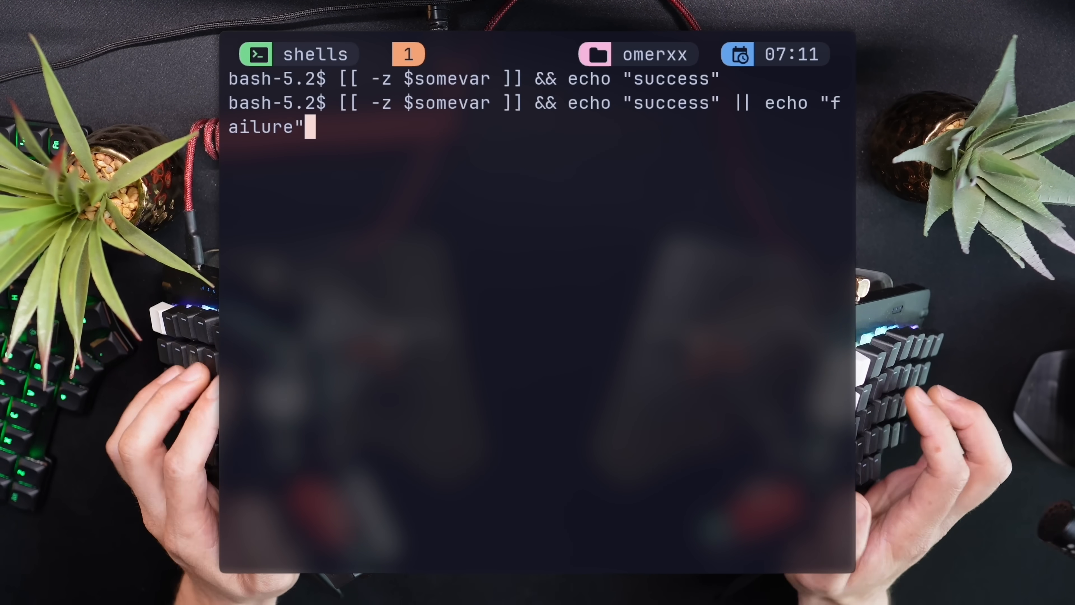
{"action": "key", "text": "Return"}
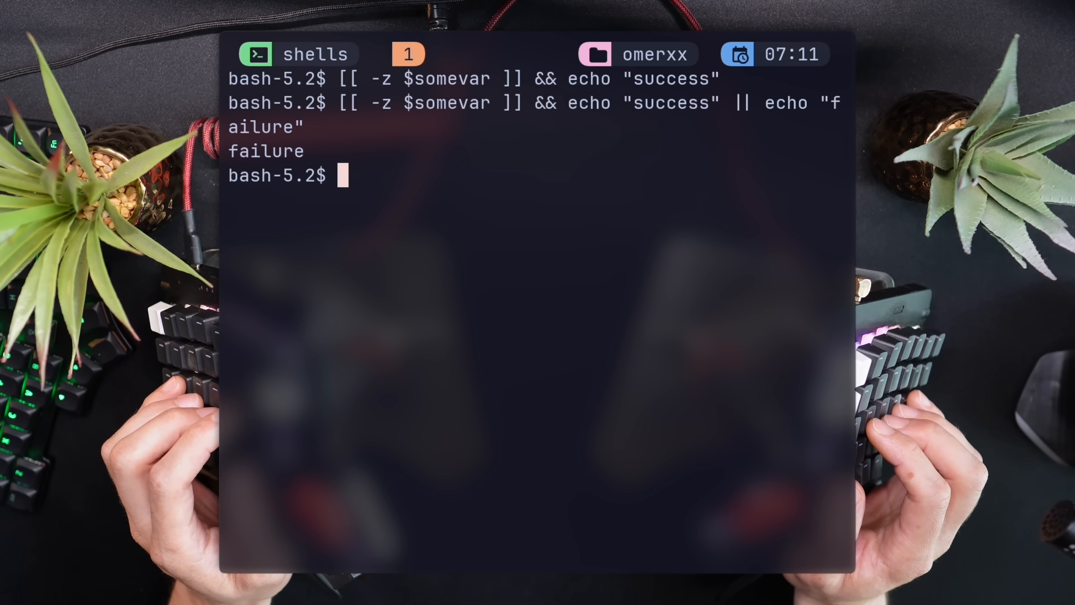
{"action": "type", "text": "POSIX!"}
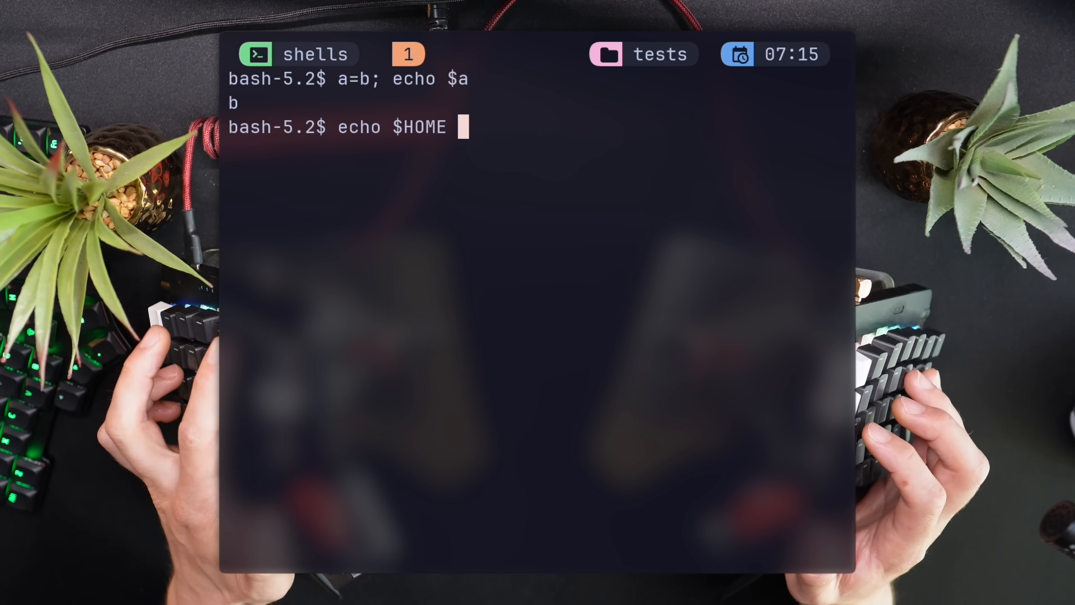
{"action": "key", "text": "Return"}
{"action": "type", "text": "clear"}
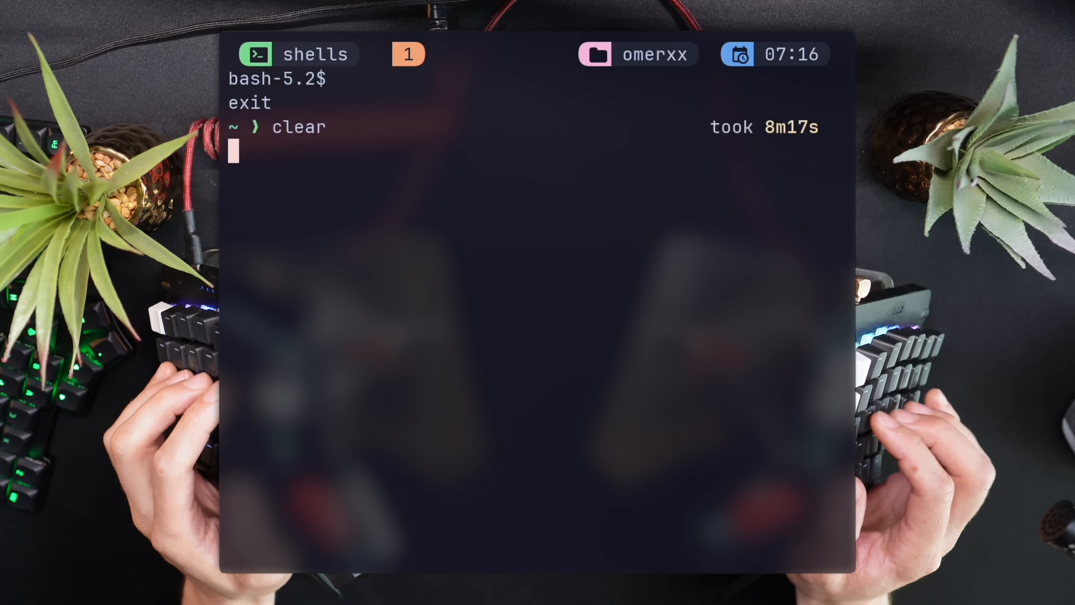
Step: Page through the shell history file with less, quit, and echo $SHELL in a fresh zsh window
{"action": "key", "text": "Return"}
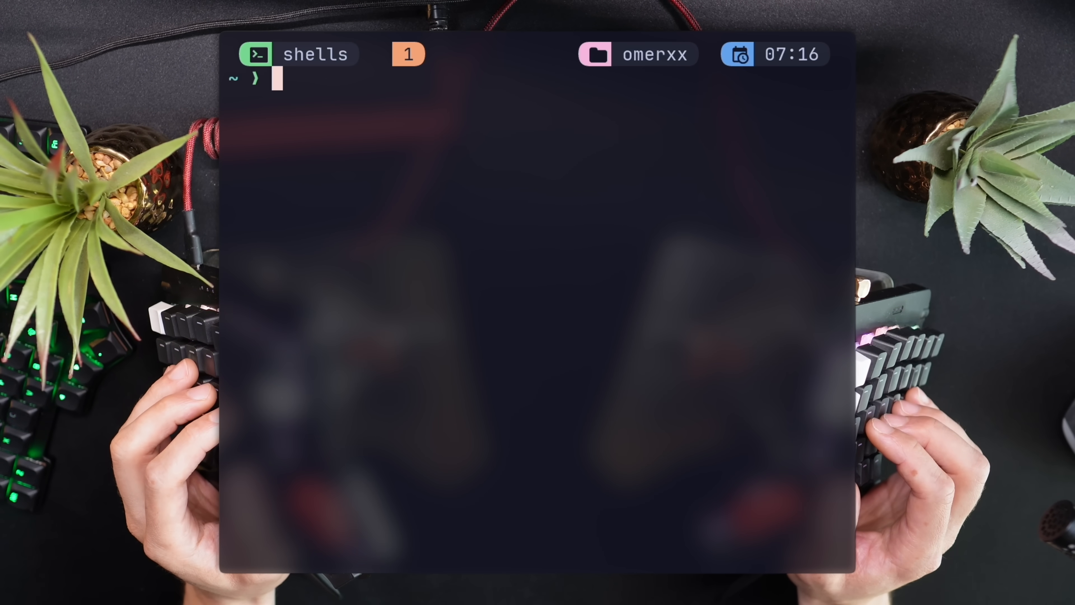
{"action": "type", "text": "less ~/.bash_history"}
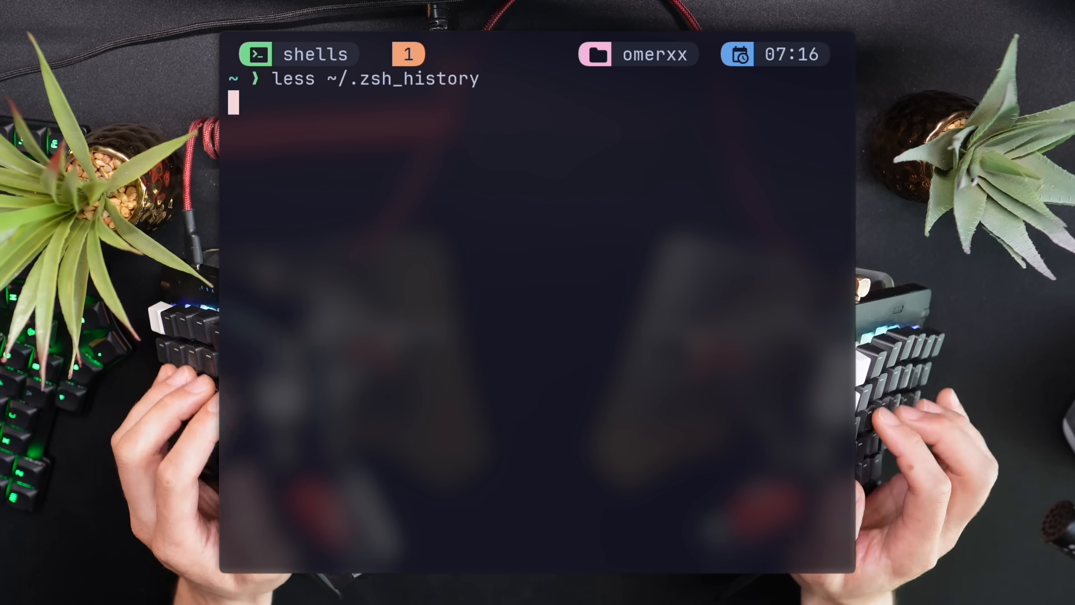
{"action": "key", "text": "Return"}
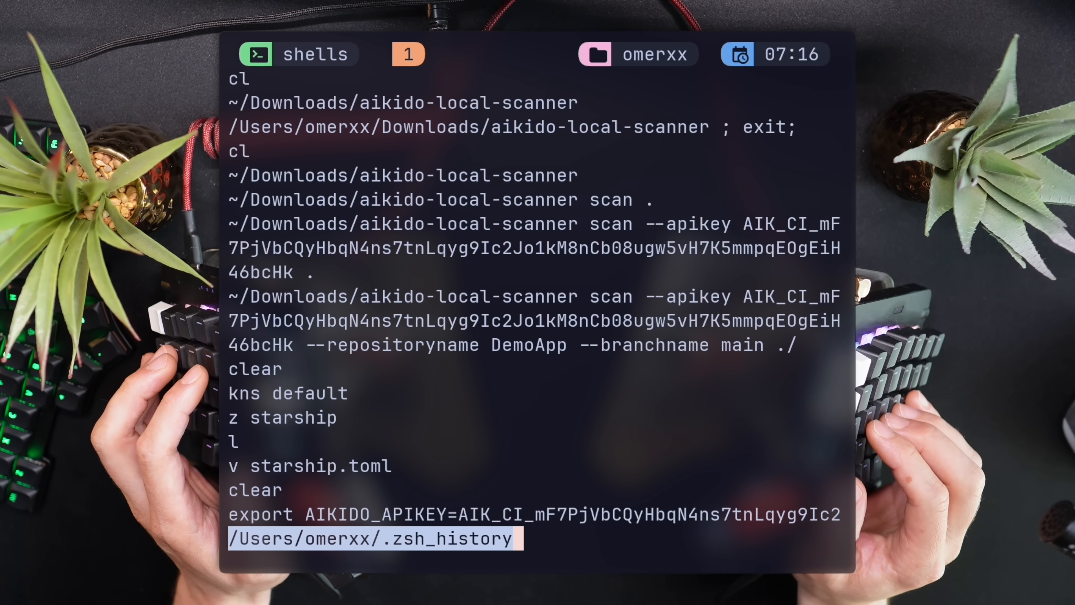
{"action": "key", "text": "Return"}
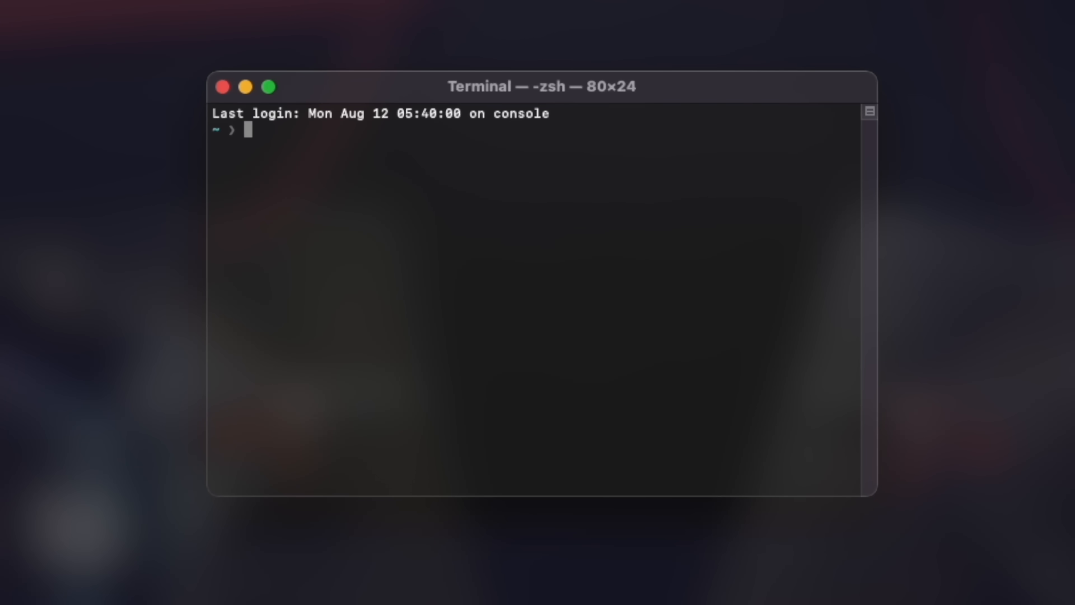
{"action": "type", "text": "echo $SHELL"}
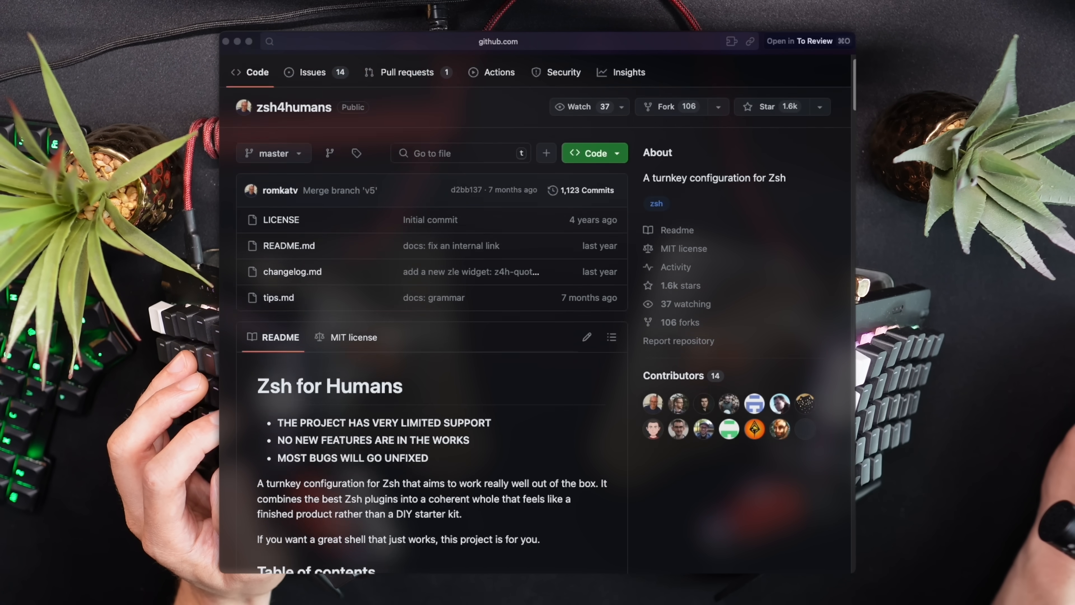
Step: Scroll through the zsh4humans README and the prompt/plugin project pages
{"action": "scroll", "scroll_direction": "down", "scroll_amount": 3}
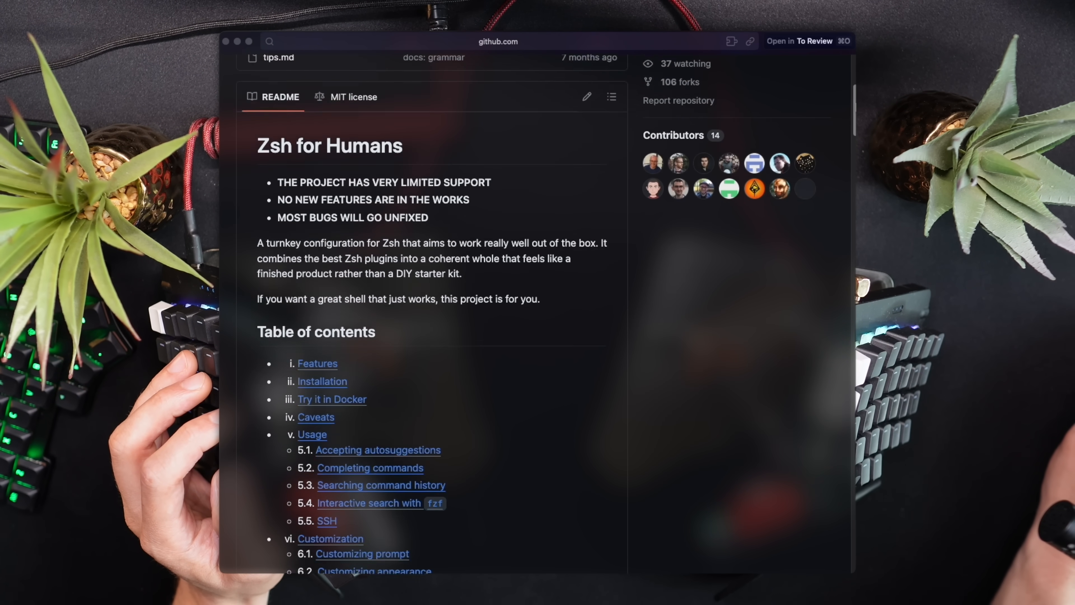
{"action": "scroll", "scroll_direction": "down", "scroll_amount": 3}
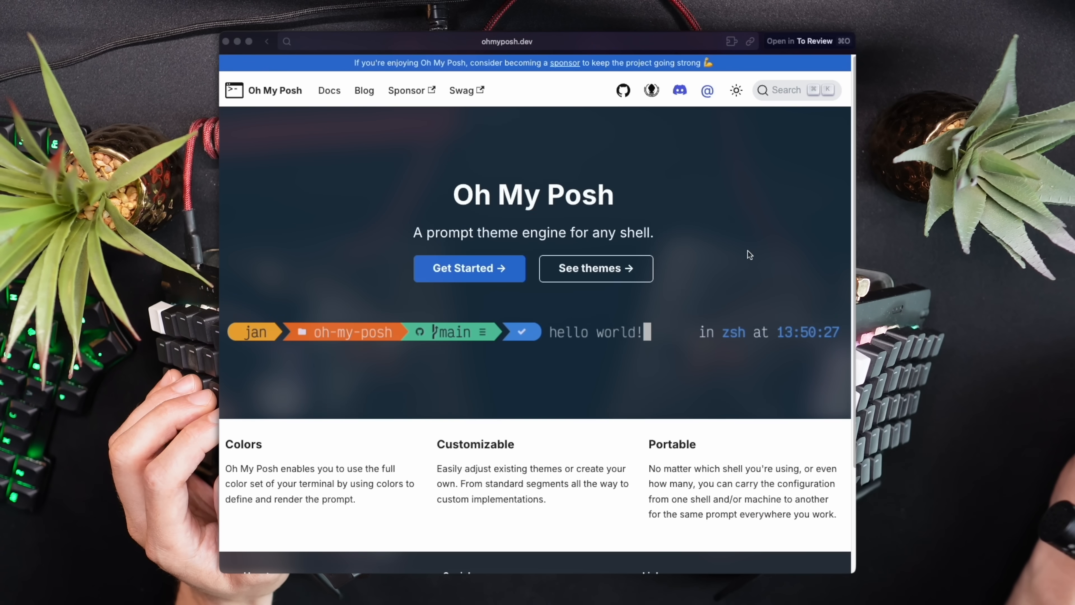
{"action": "scroll", "scroll_direction": "down", "scroll_amount": 3}
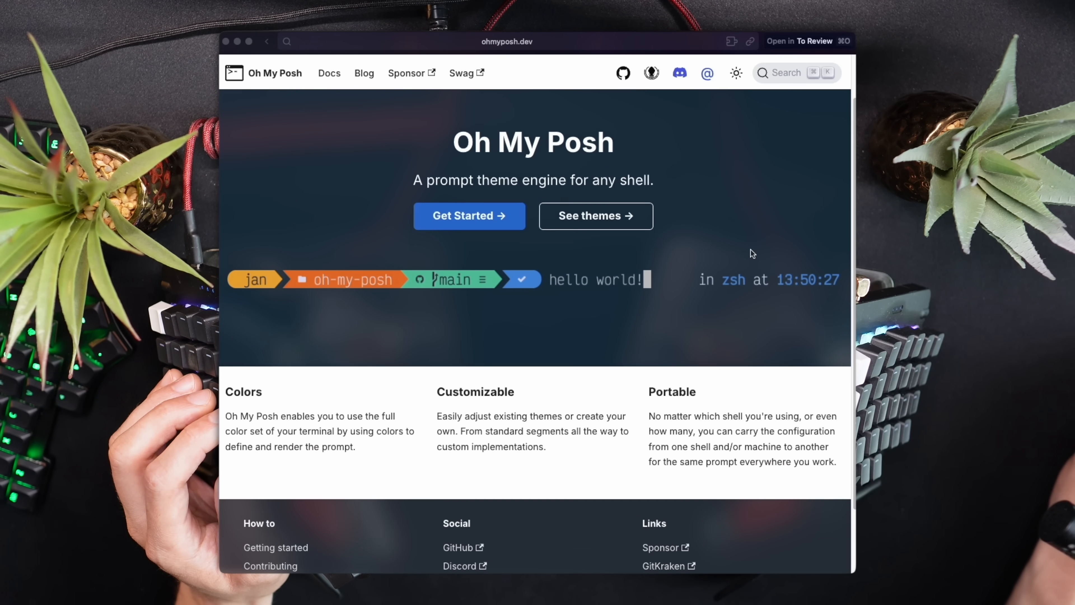
{"action": "scroll", "scroll_direction": "down", "scroll_amount": 3}
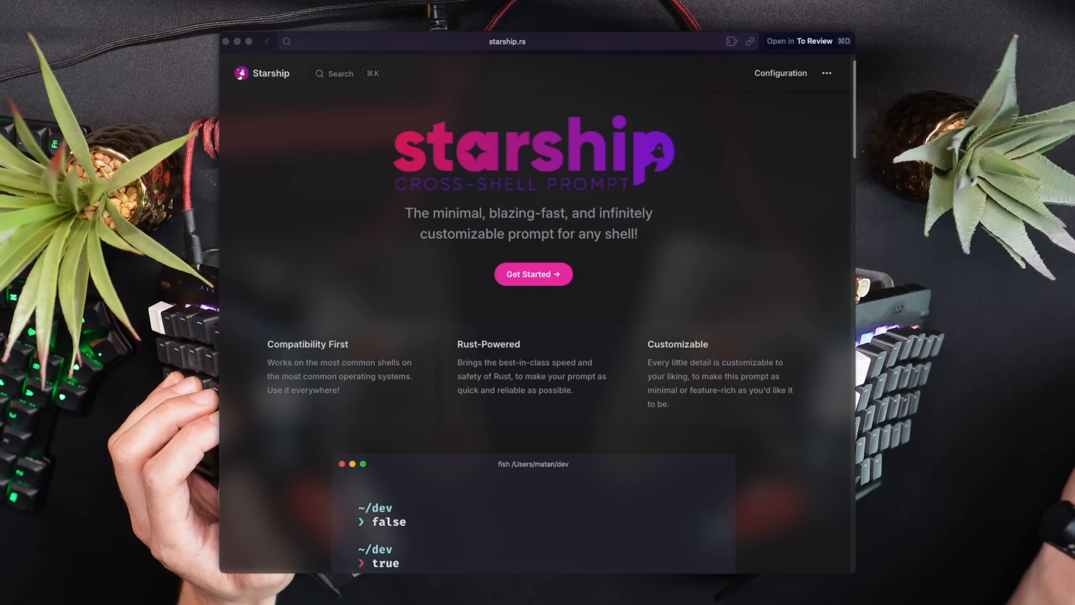
{"action": "scroll", "scroll_direction": "down", "scroll_amount": 3}
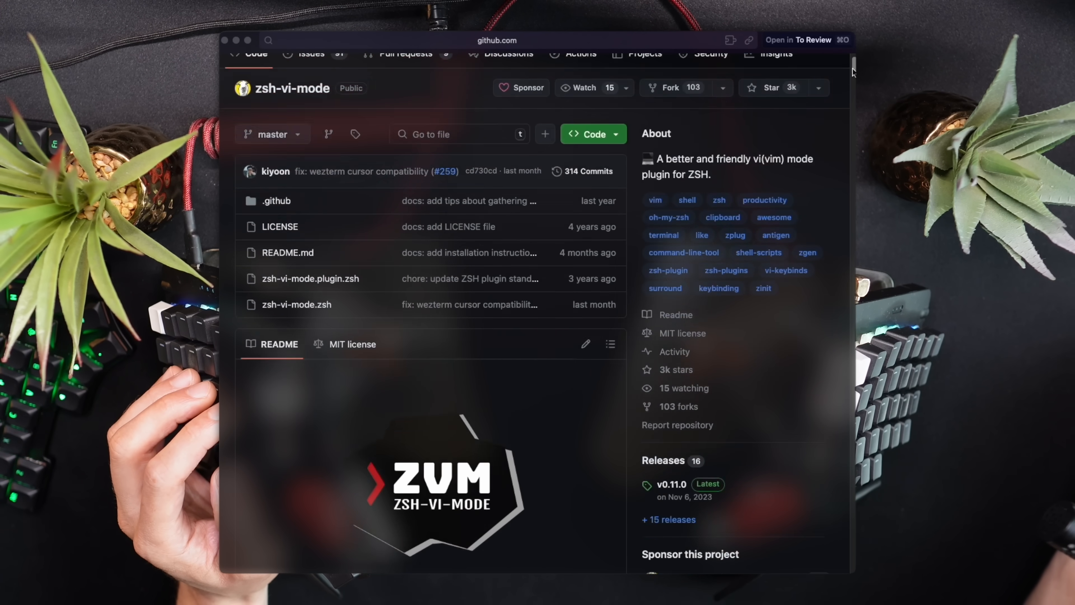
{"action": "scroll", "scroll_direction": "down", "scroll_amount": 3}
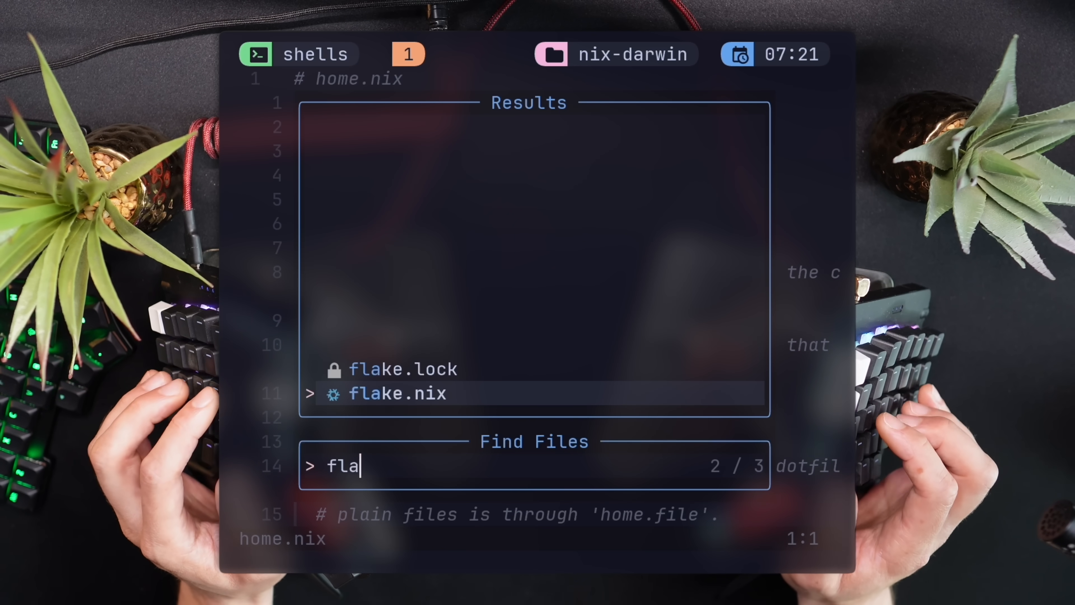
Step: Open flake.nix from the Telescope results, then write here are "quotes" on the zsh command line
{"action": "key", "text": "Return"}
{"action": "type", "text": "here are"}
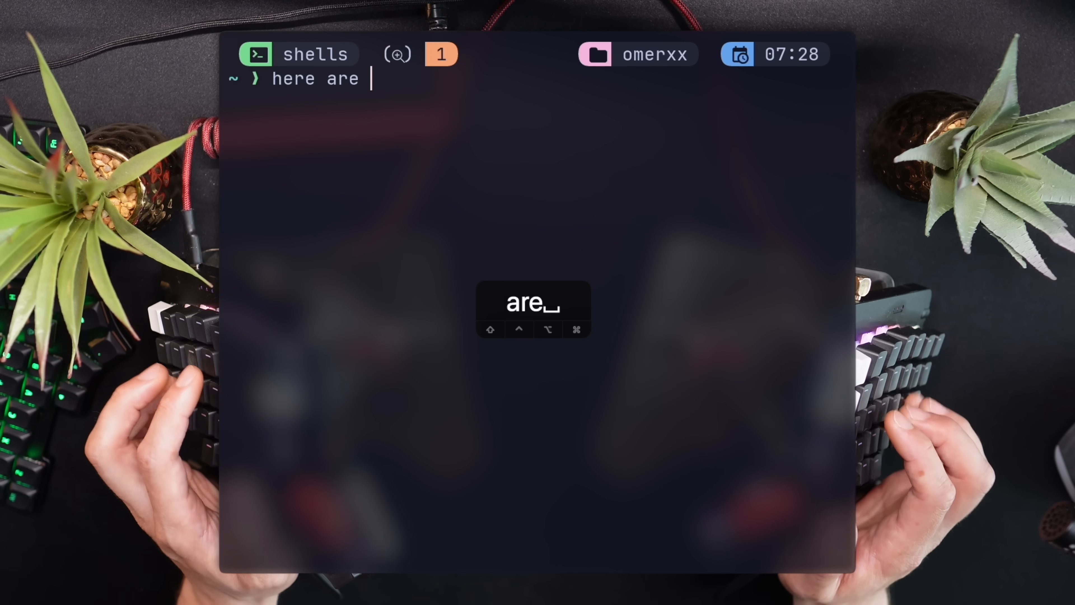
{"action": "type", "text": "\"quotes"}
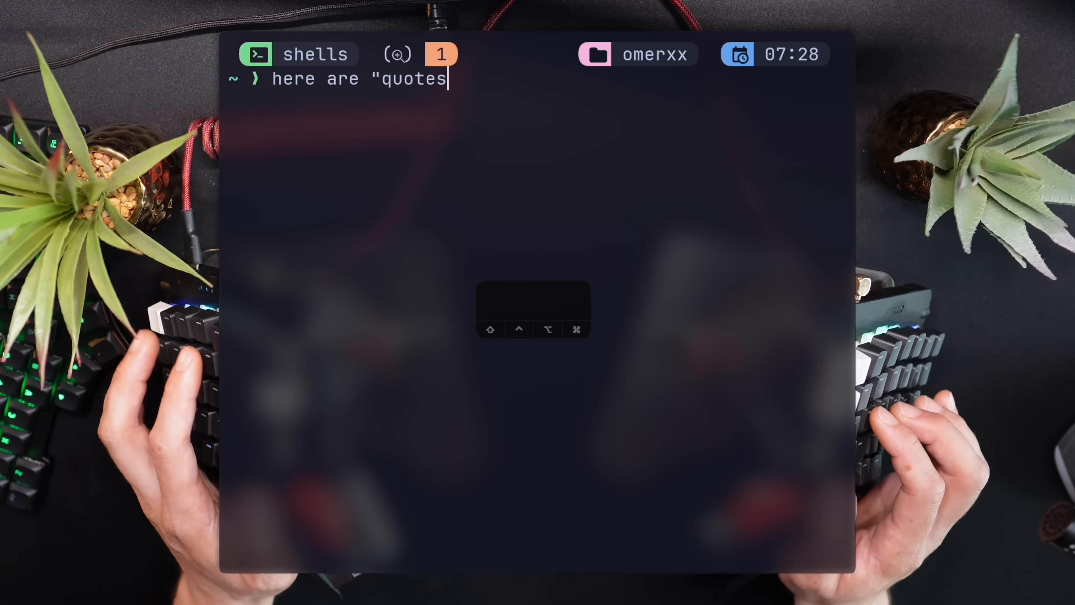
{"action": "type", "text": "\""}
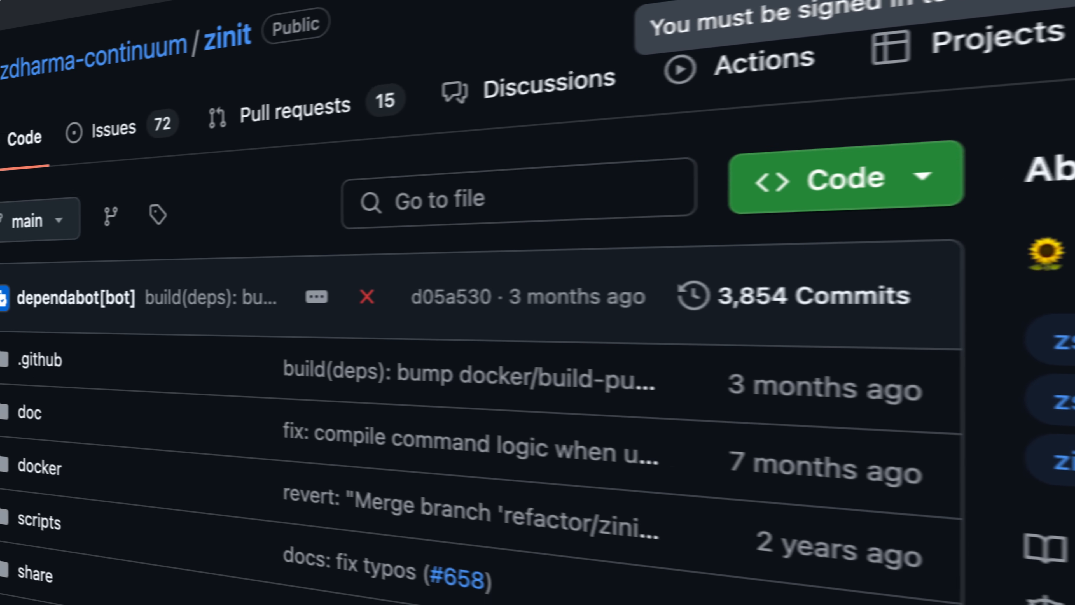
Step: Scroll through the zinit and Oh My Zsh repository pages
{"action": "scroll", "scroll_direction": "down", "scroll_amount": 3}
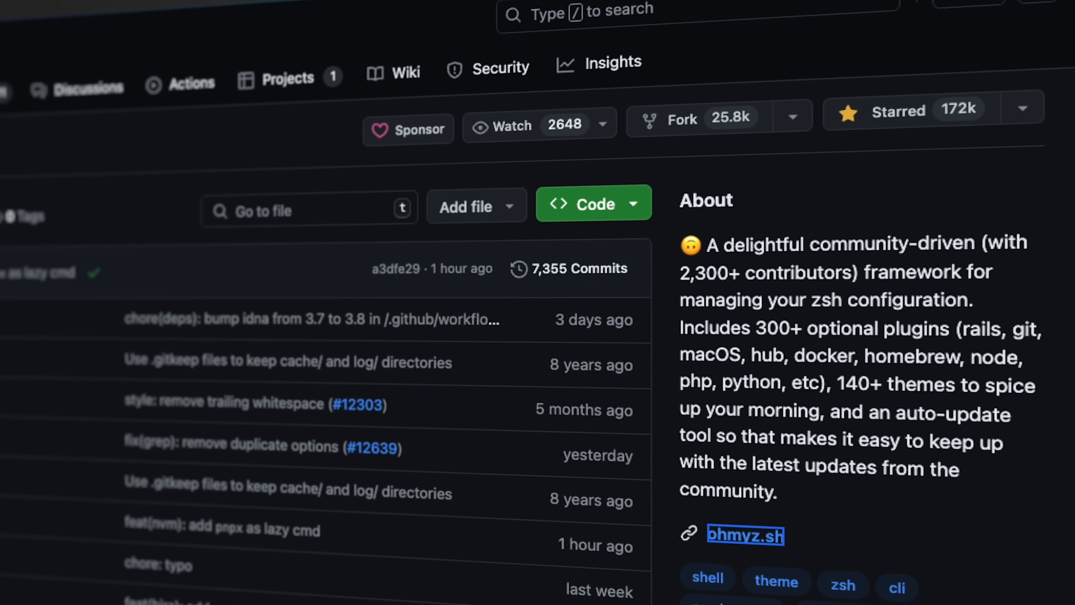
{"action": "scroll", "scroll_direction": "up", "scroll_amount": 3}
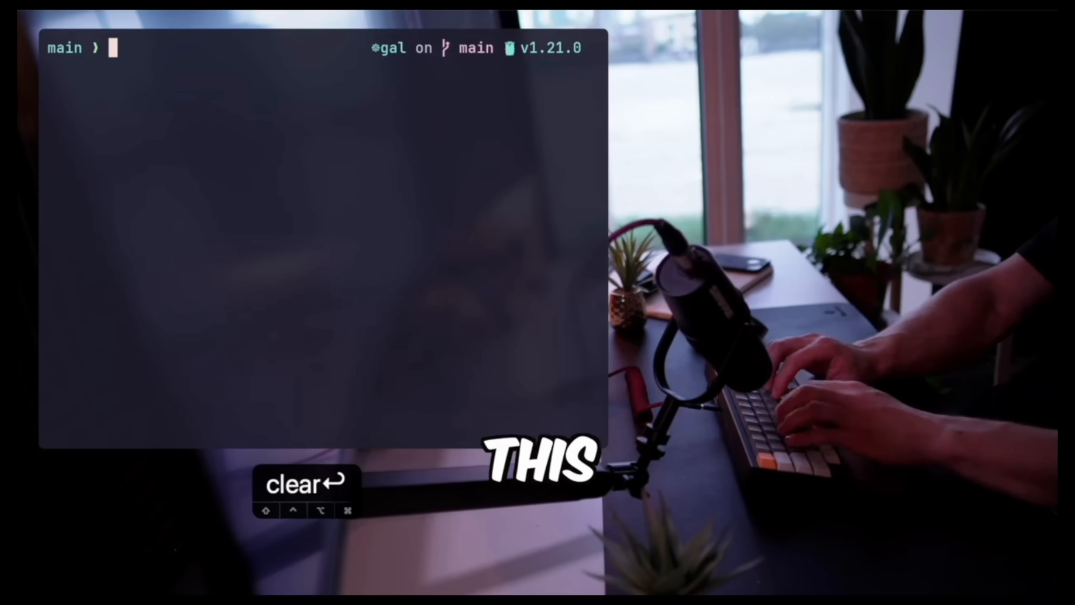
Step: Enter export AWS_PROFILE= at the zsh prompt
{"action": "type", "text": "export AWS_PROFILE="}
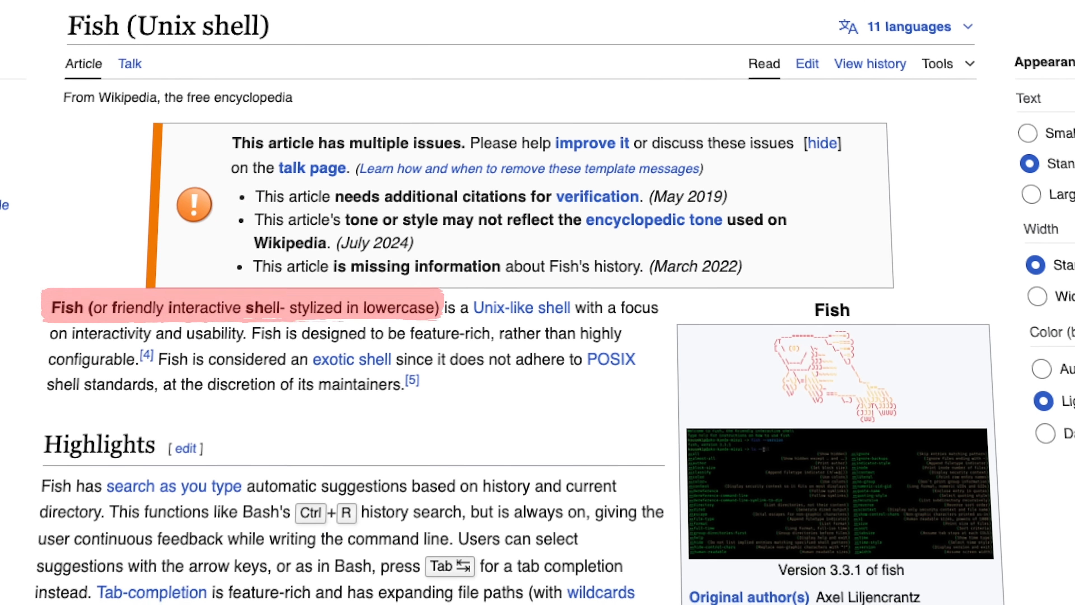
Step: Scroll the fishshell.com feature overview including Abbreviations
{"action": "scroll", "scroll_direction": "down", "scroll_amount": 3}
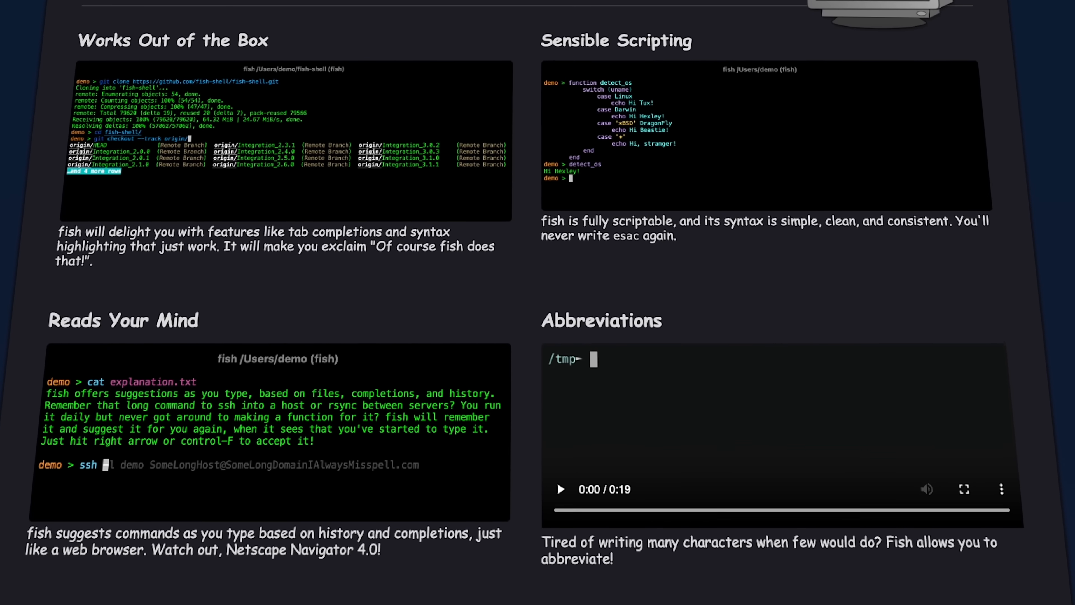
{"action": "scroll", "scroll_direction": "up", "scroll_amount": 3}
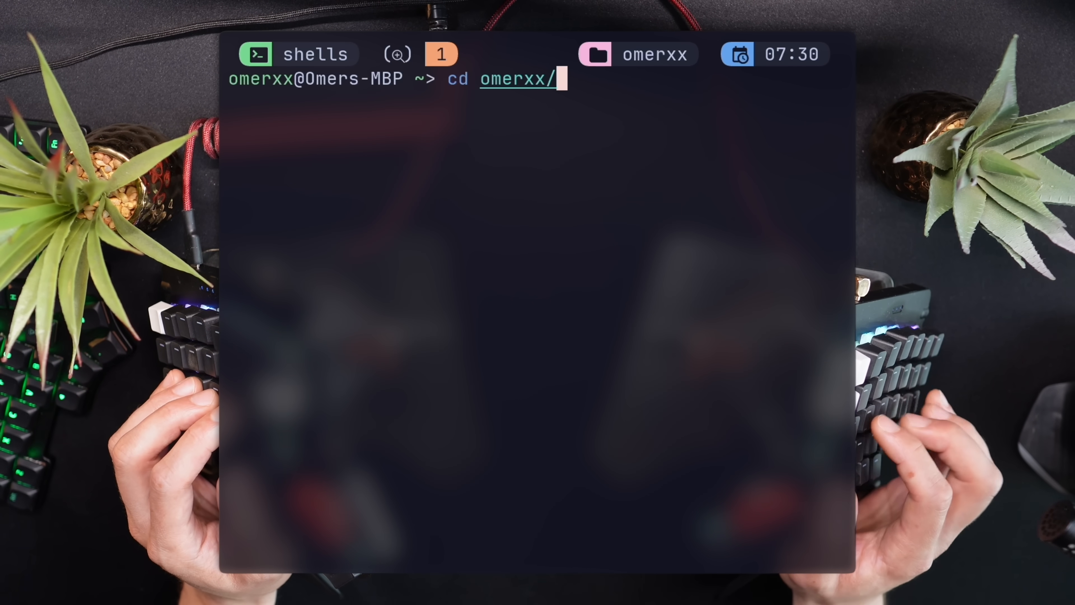
Step: cd into the folder, check pwd, and add the fish abbreviation foo for echo "hi"
{"action": "key", "text": "Return"}
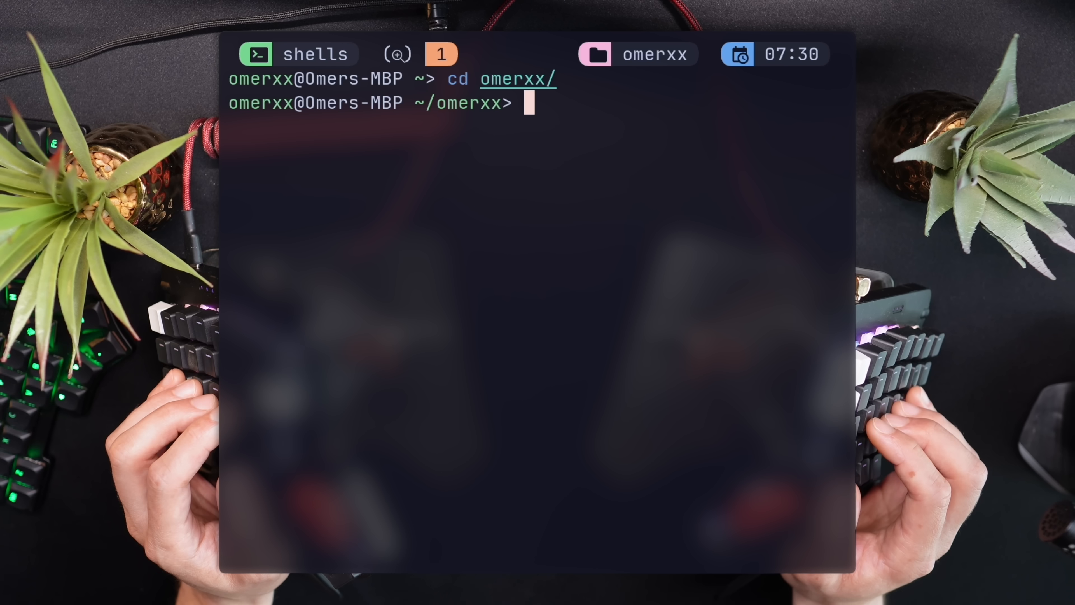
{"action": "type", "text": "pwd"}
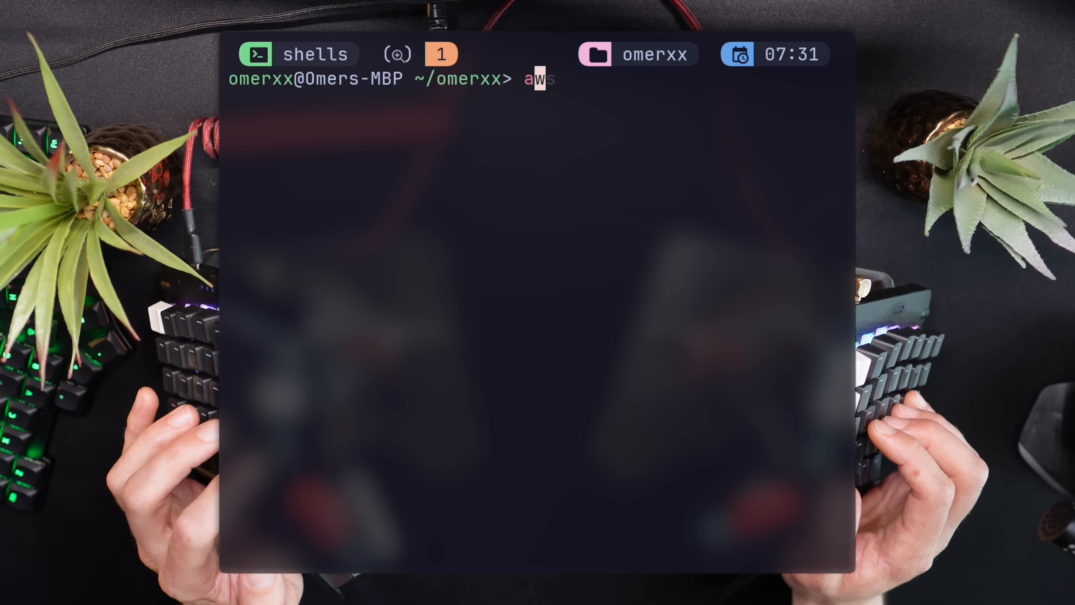
{"action": "type", "text": "abbr"}
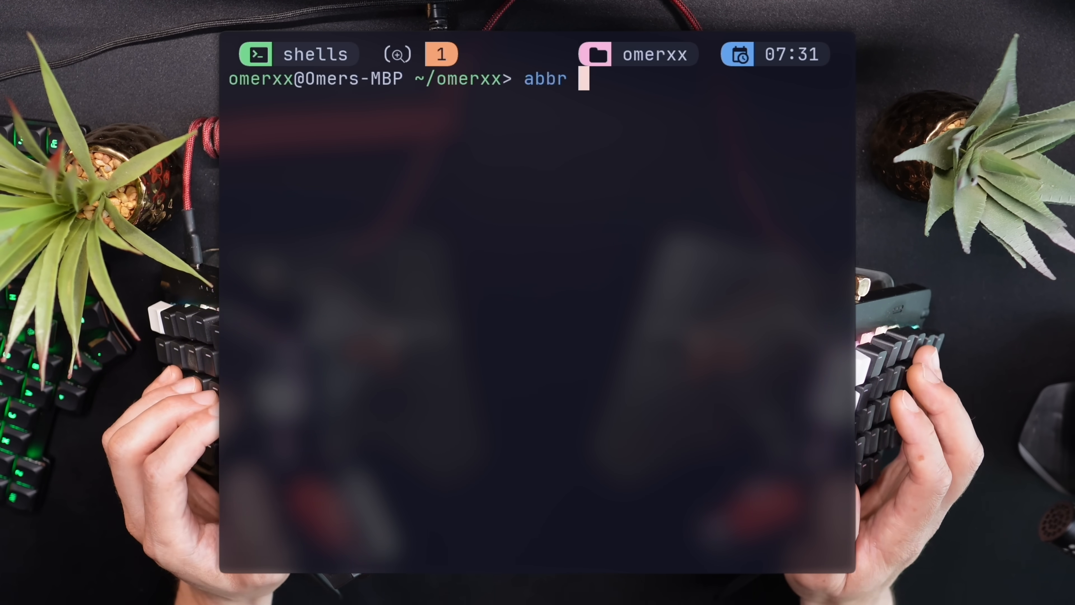
{"action": "type", "text": "--add foo echo \"hi\""}
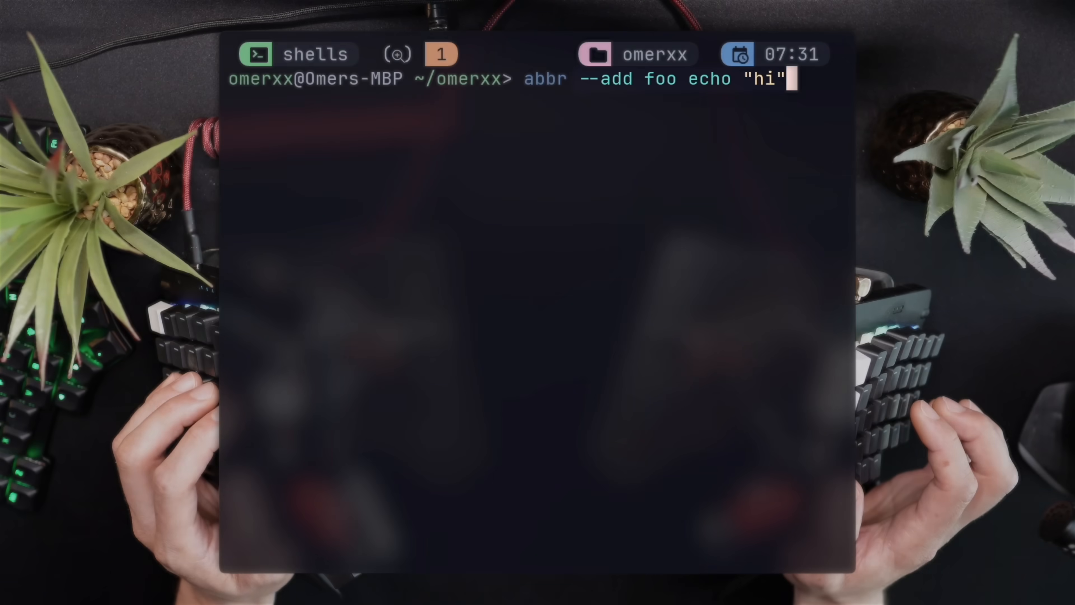
{"action": "key", "text": "Return"}
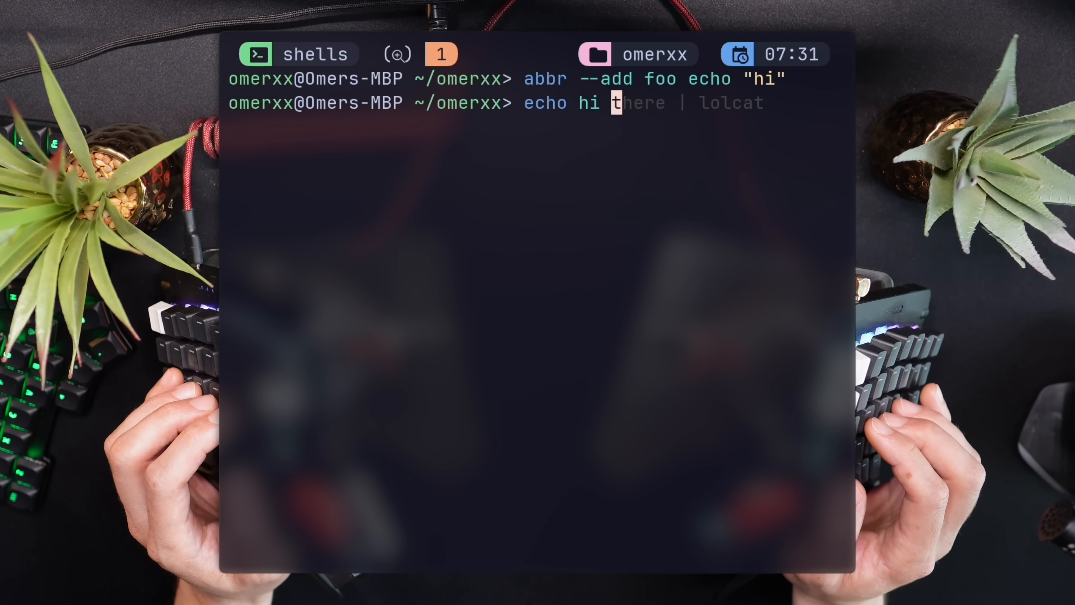
Step: Expand and run foo to print hi, then clear the screen
{"action": "key", "text": "Return"}
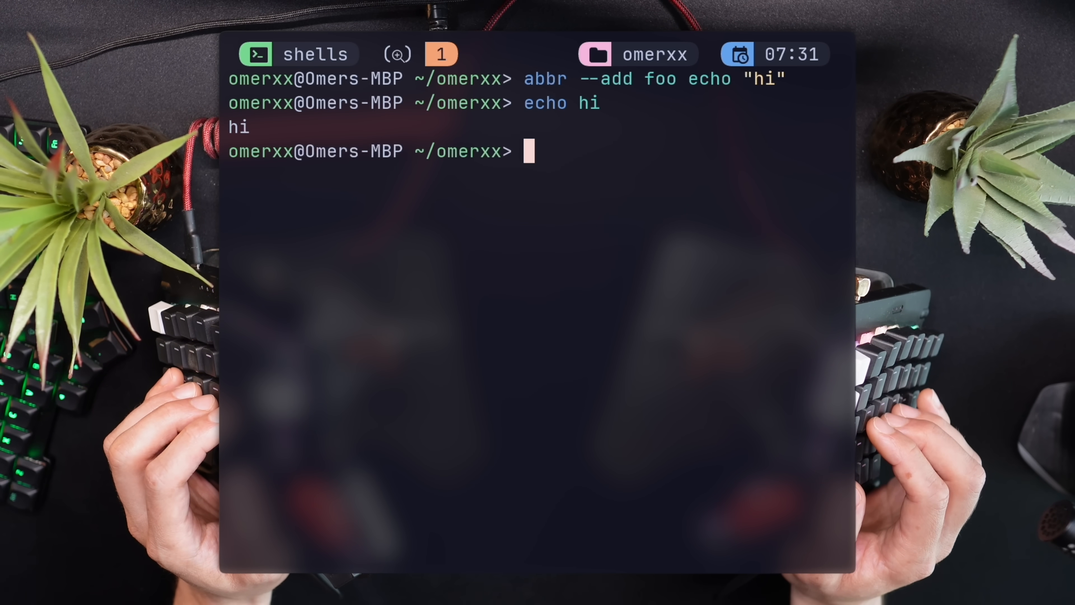
{"action": "type", "text": "foo"}
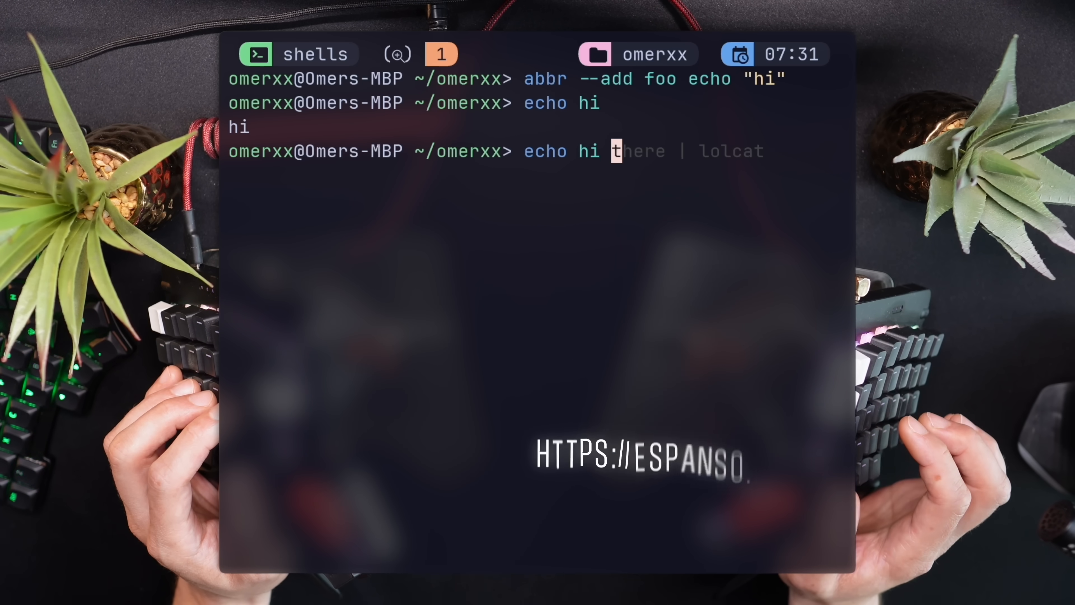
{"action": "key", "text": "ctrl+l"}
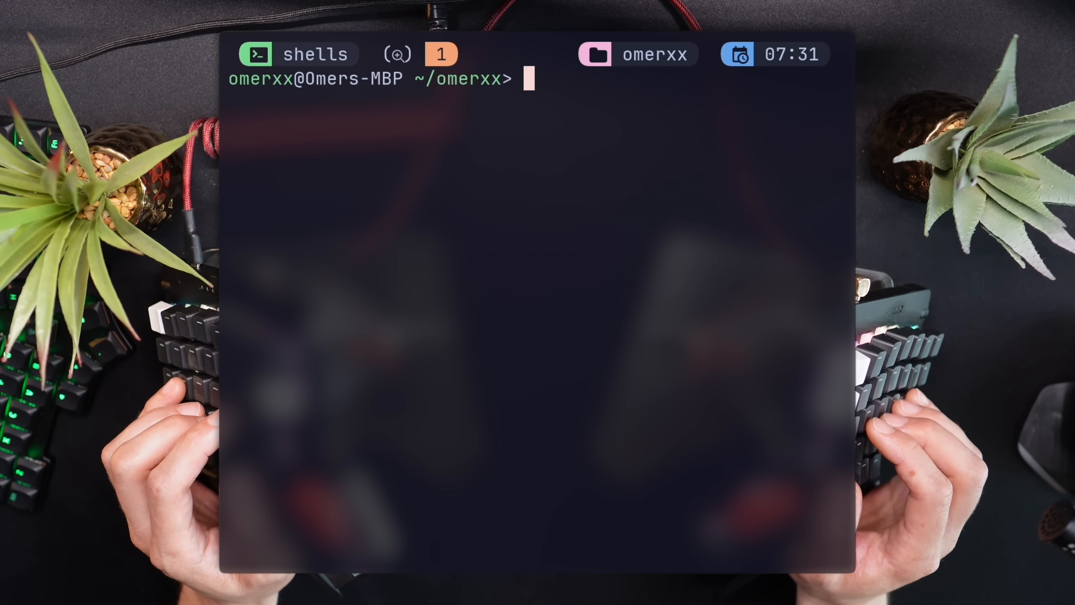
Step: Cycle cd through the home subdirectories via Tab completion, then begin entering a nonexistent command
{"action": "type", "text": "cd- tmux-floax/"}
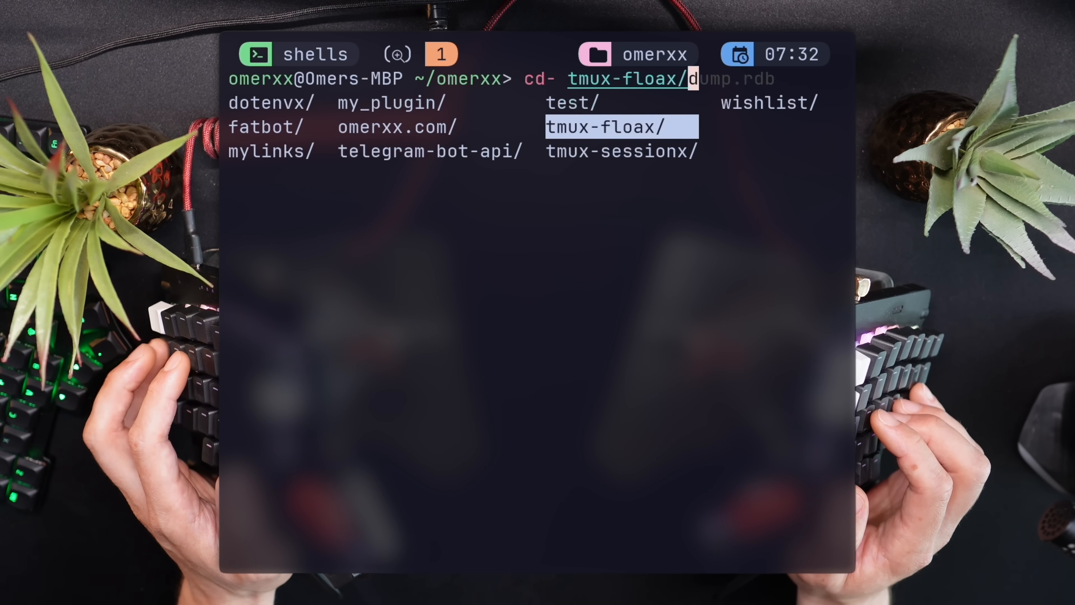
{"action": "key", "text": "Tab"}
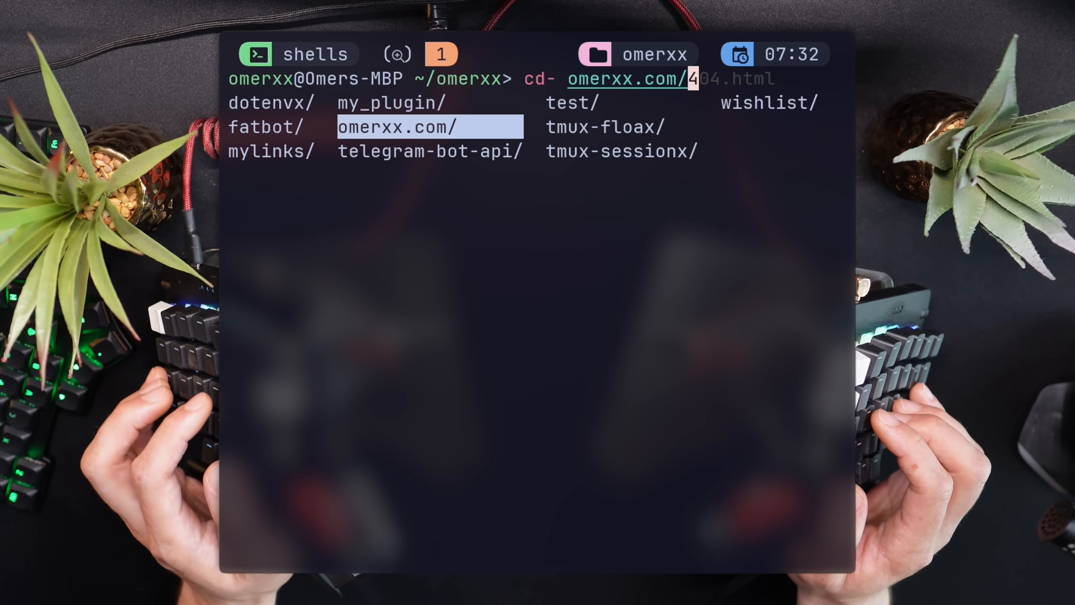
{"action": "type", "text": "aws"}
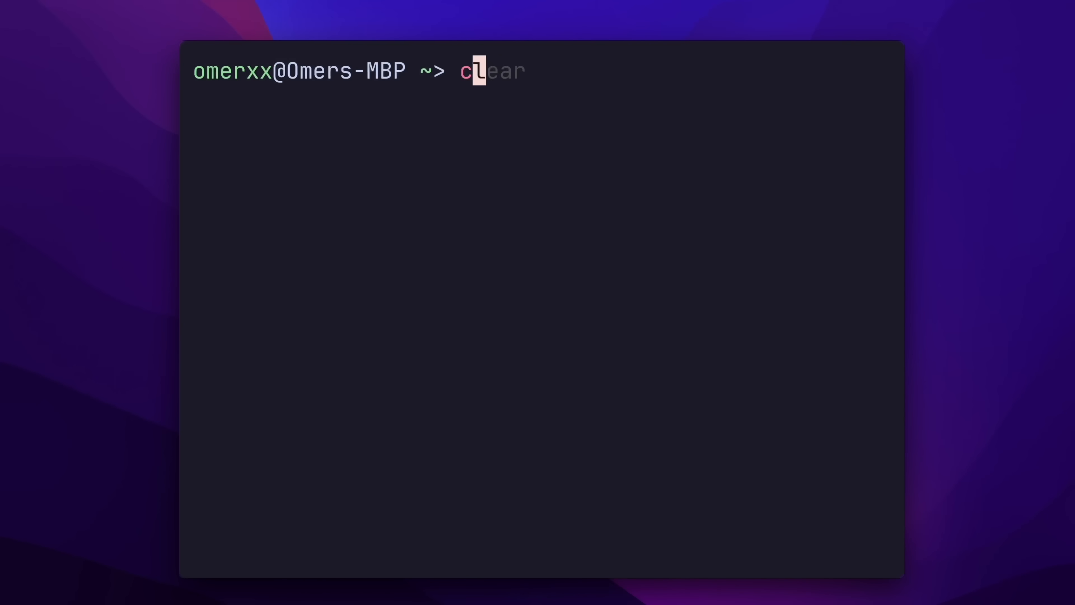
{"action": "type", "text": "cd tests/"}
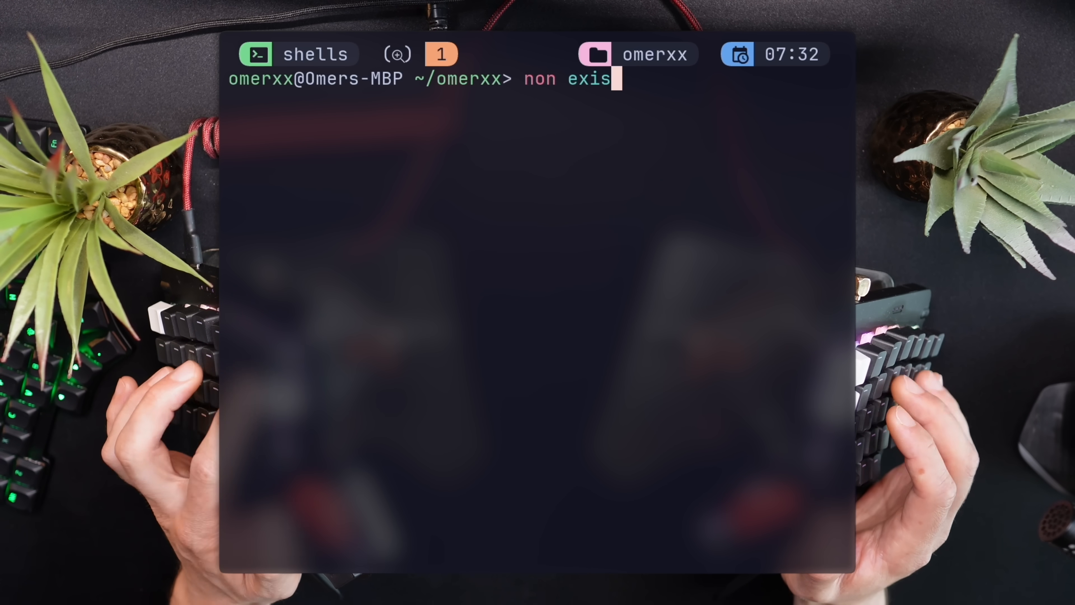
Step: Run the nonexistent command and then failed-command to show fish's failure status against bash's 0
{"action": "key", "text": "Return"}
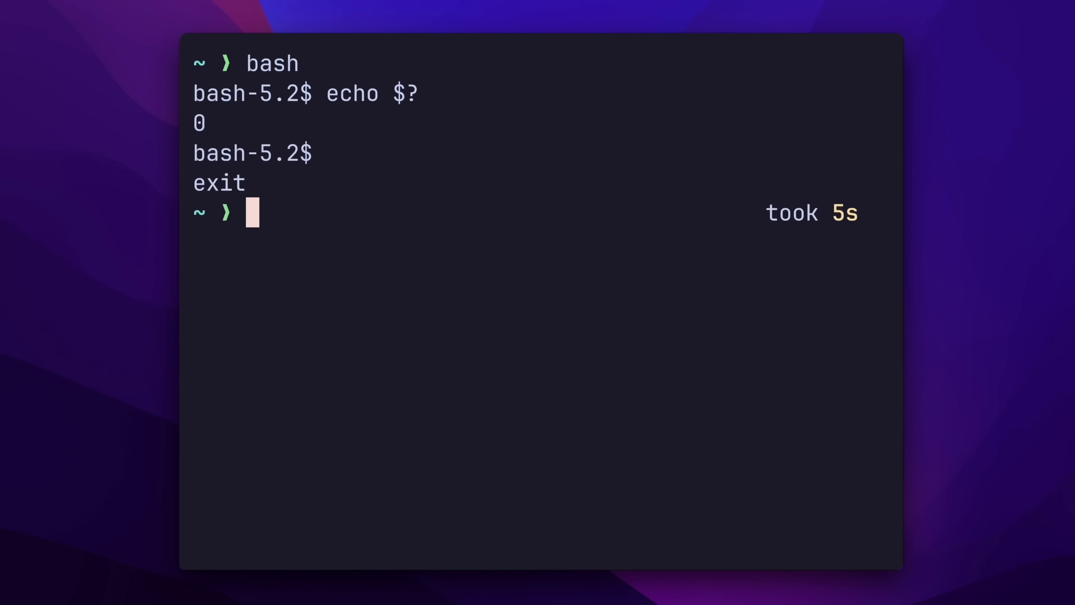
{"action": "type", "text": "failed-command"}
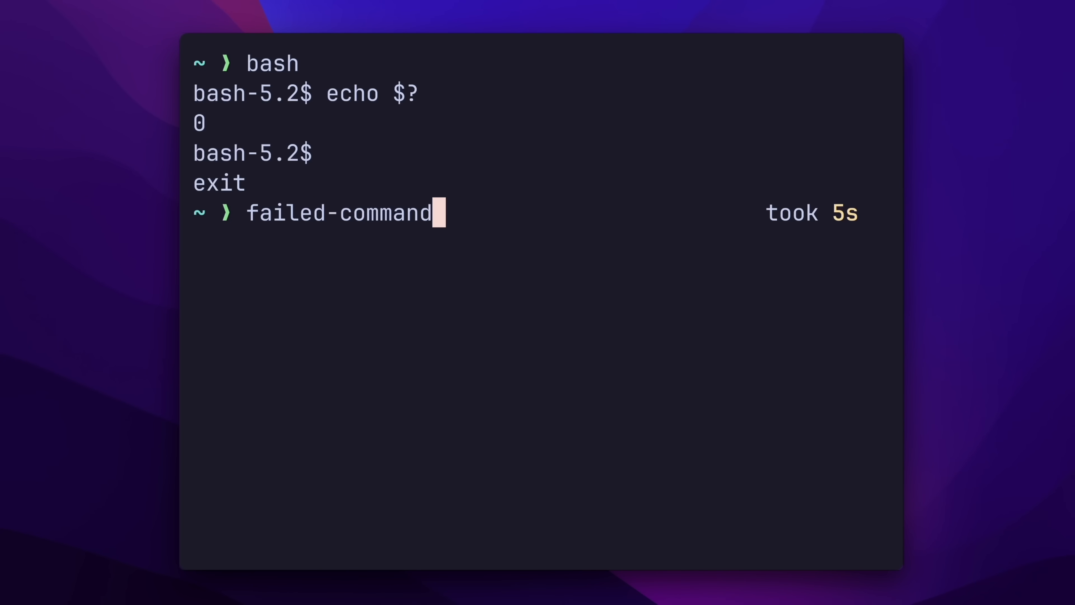
{"action": "key", "text": "Return"}
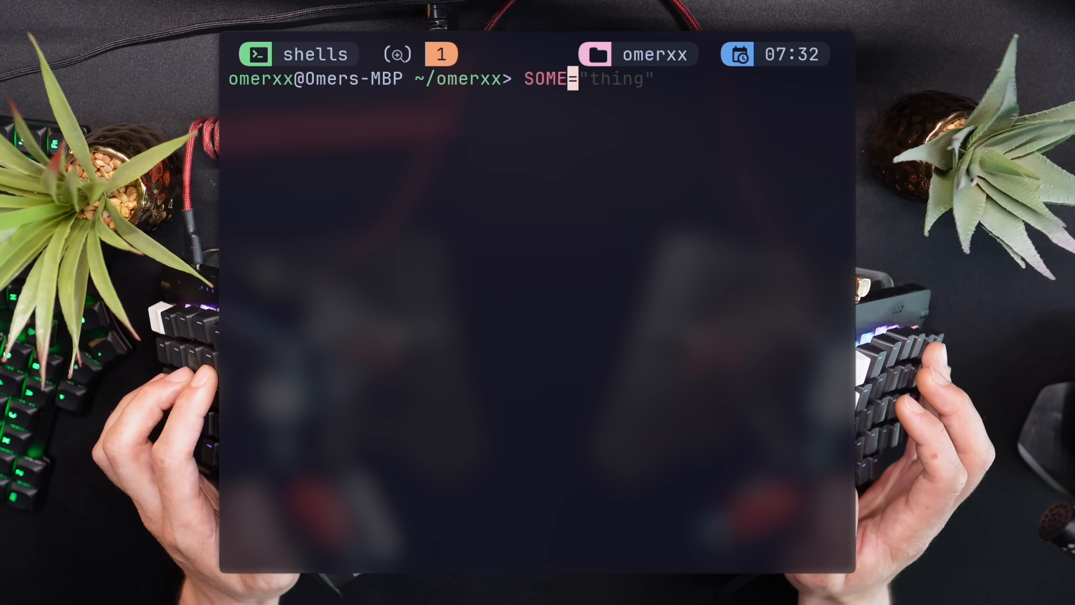
Step: Assign SOME with set SOME "THING", echo it, and see SOME="thing" and set SOME="THING" rejected
{"action": "type", "text": "=\"thing"}
{"action": "key", "text": "Return"}
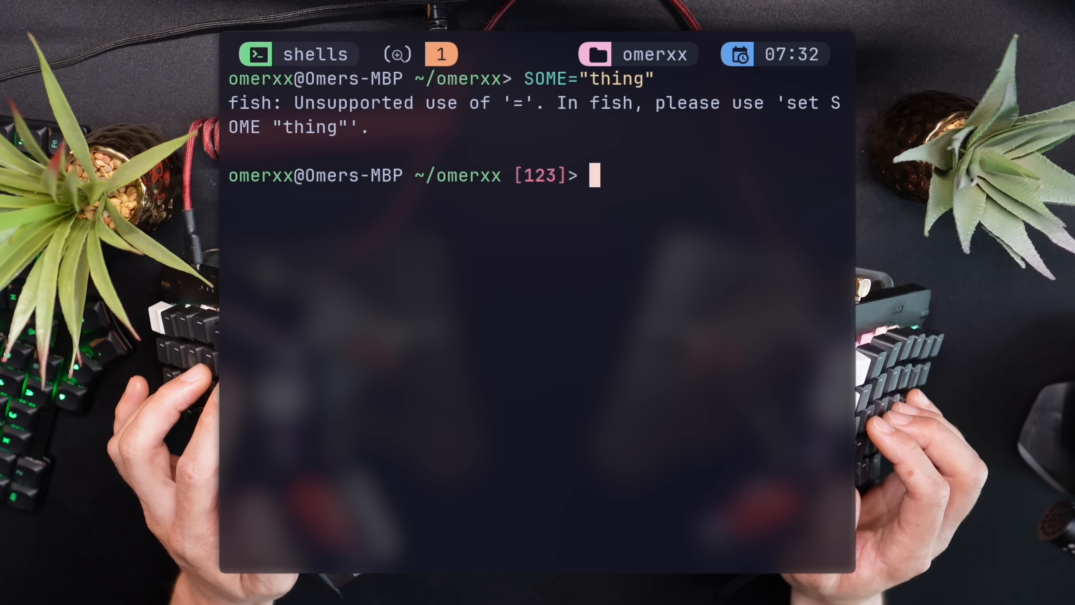
{"action": "type", "text": "set SOME \"THING\""}
{"action": "type", "text": "echo $"}
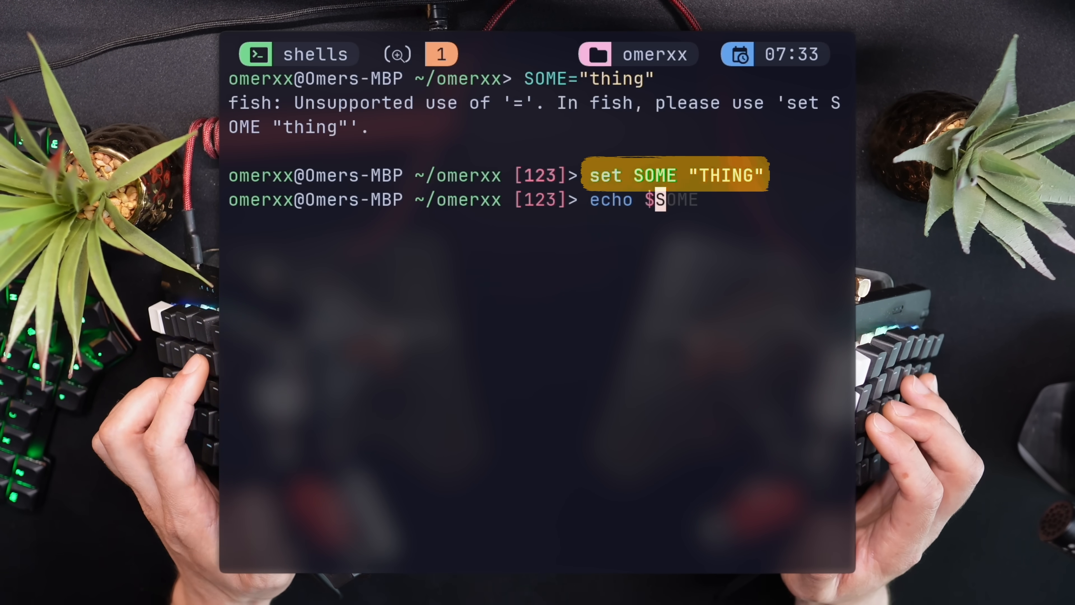
{"action": "key", "text": "Return"}
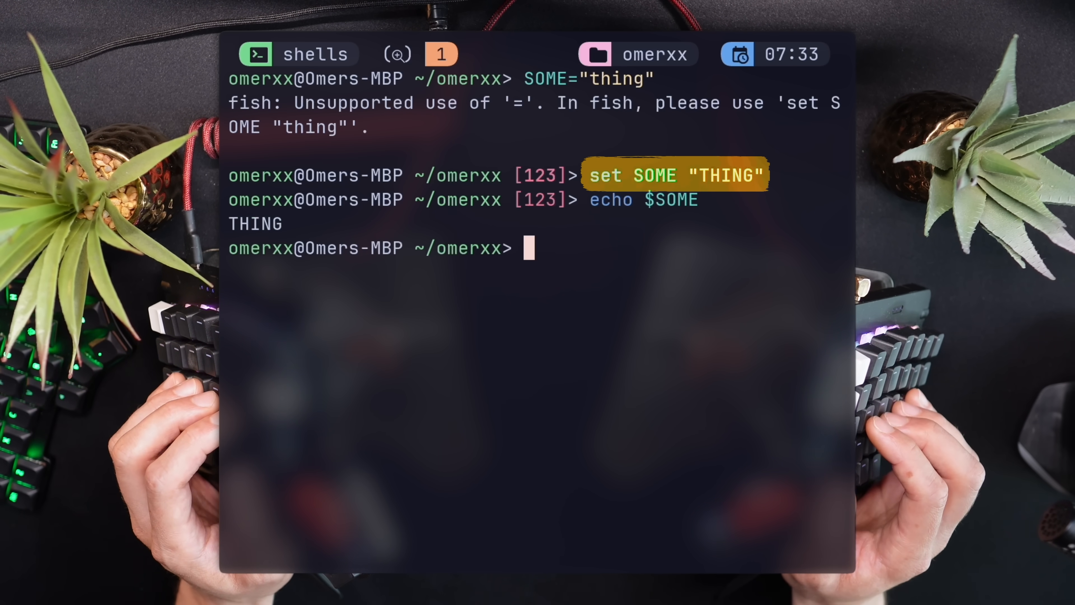
{"action": "type", "text": "set SOME=\"THING\""}
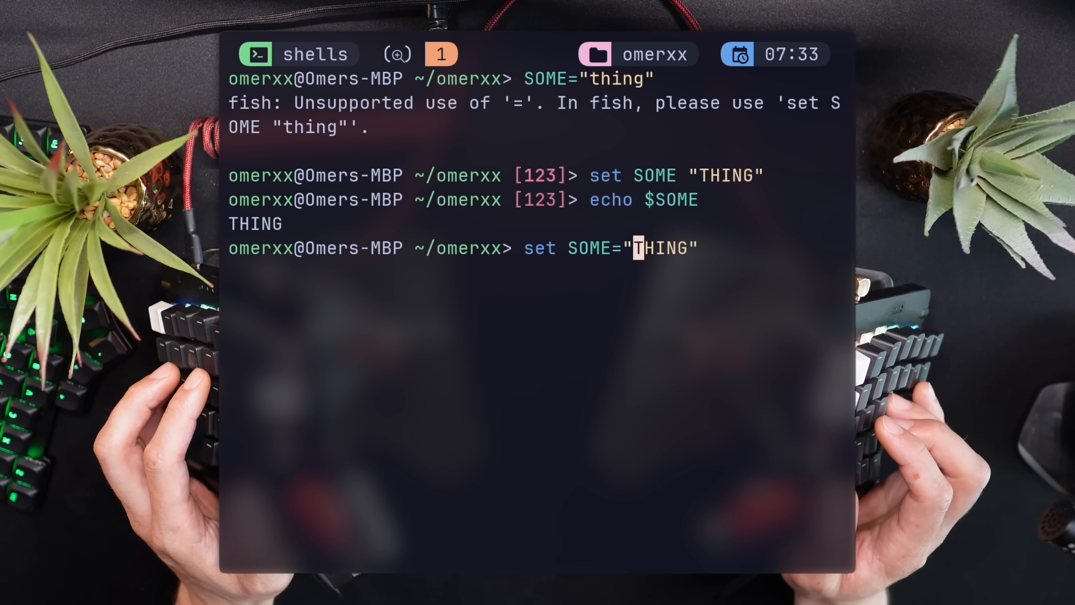
{"action": "key", "text": "Return"}
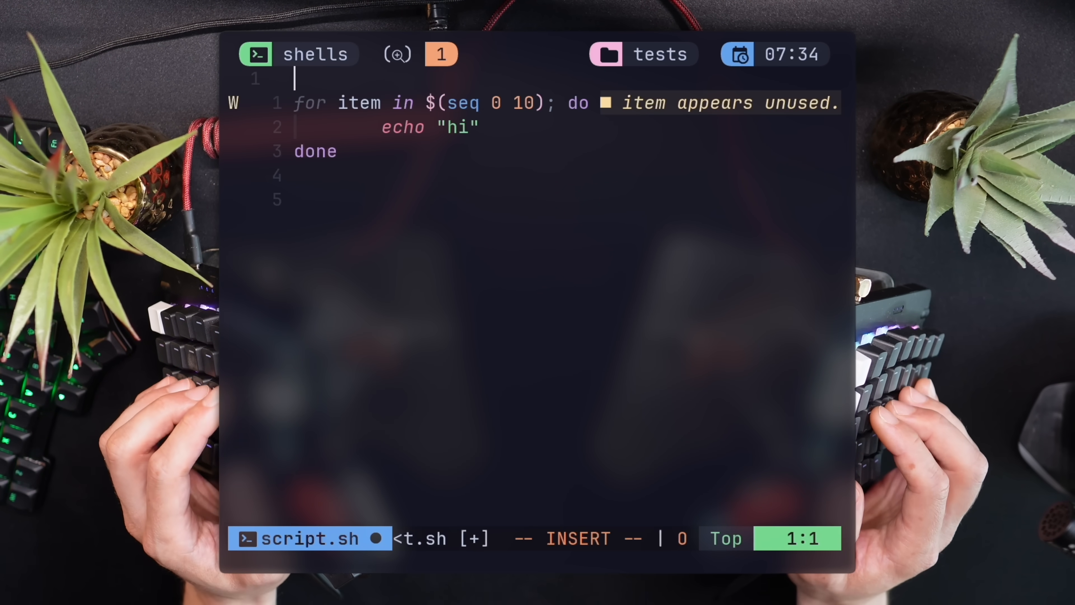
Step: Add the shebang line #!/bin/bash at the top of script.sh
{"action": "type", "text": "#!"}
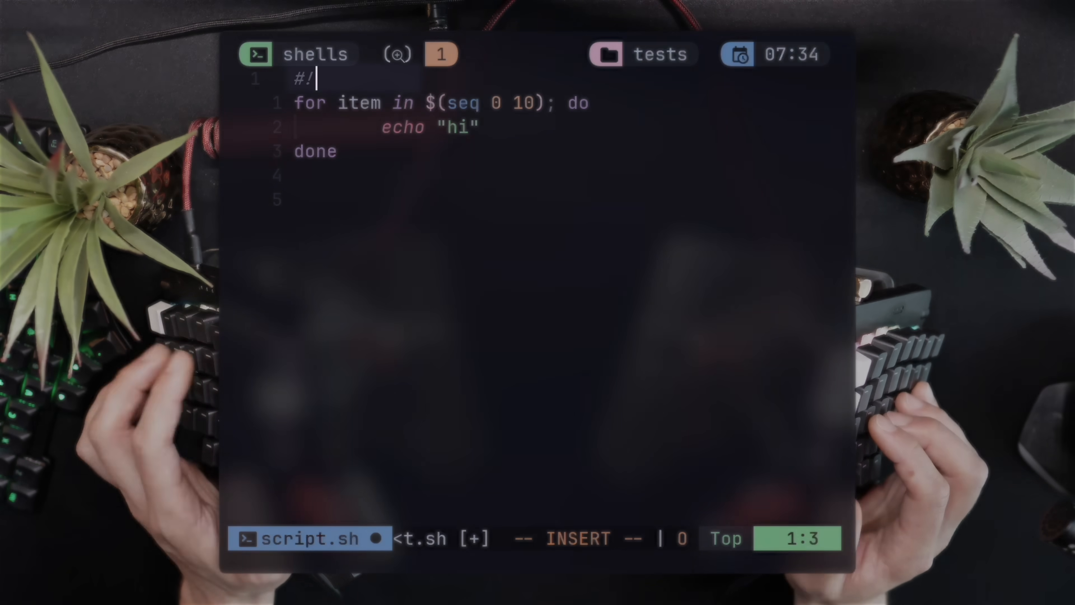
{"action": "type", "text": "/bin"}
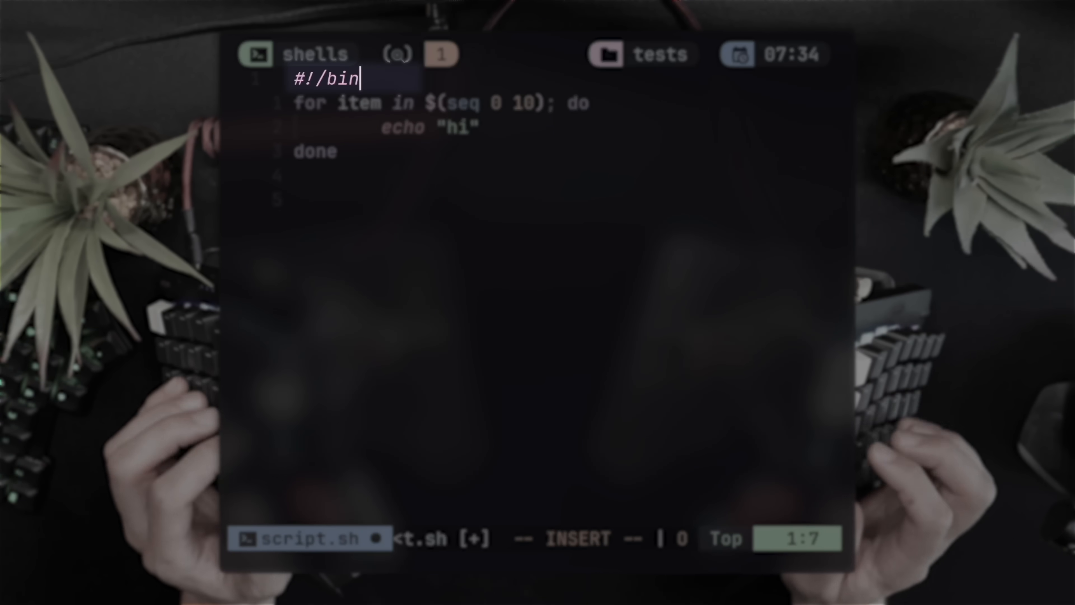
{"action": "type", "text": "/bash"}
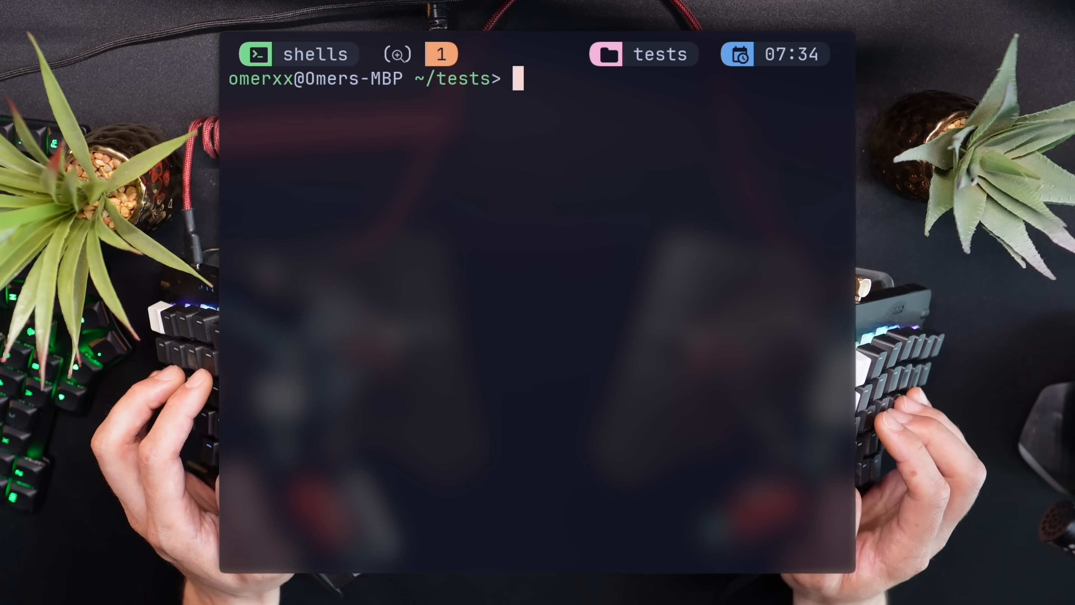
Step: Write "Look at all these" into colors.txt with echo, cat it, and launch fish_config
{"action": "type", "text": "echo \"hi nix\" | cowsay"}
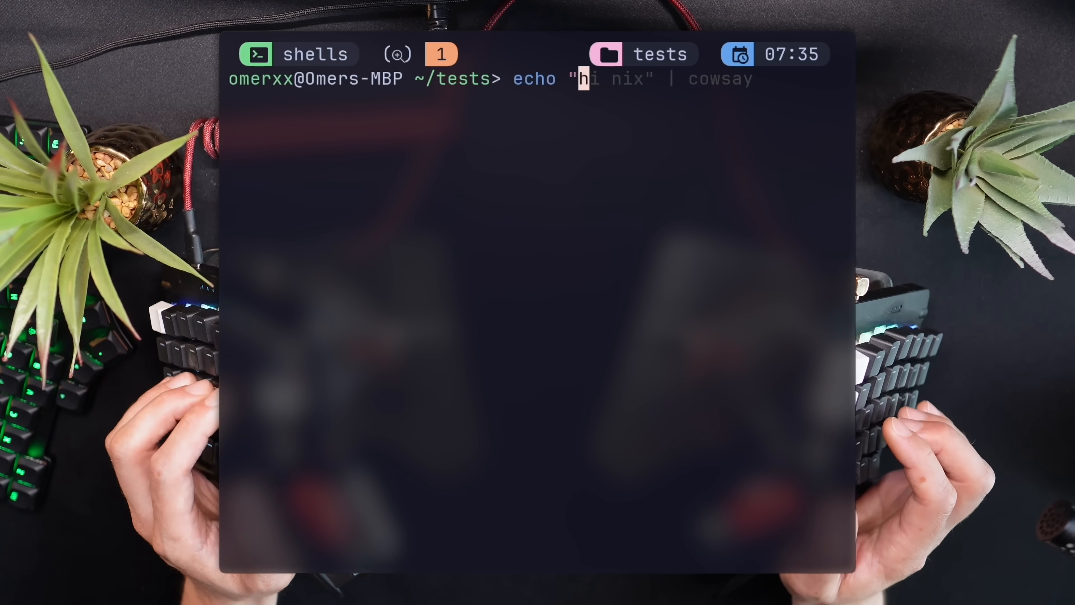
{"action": "type", "text": "Look at\""}
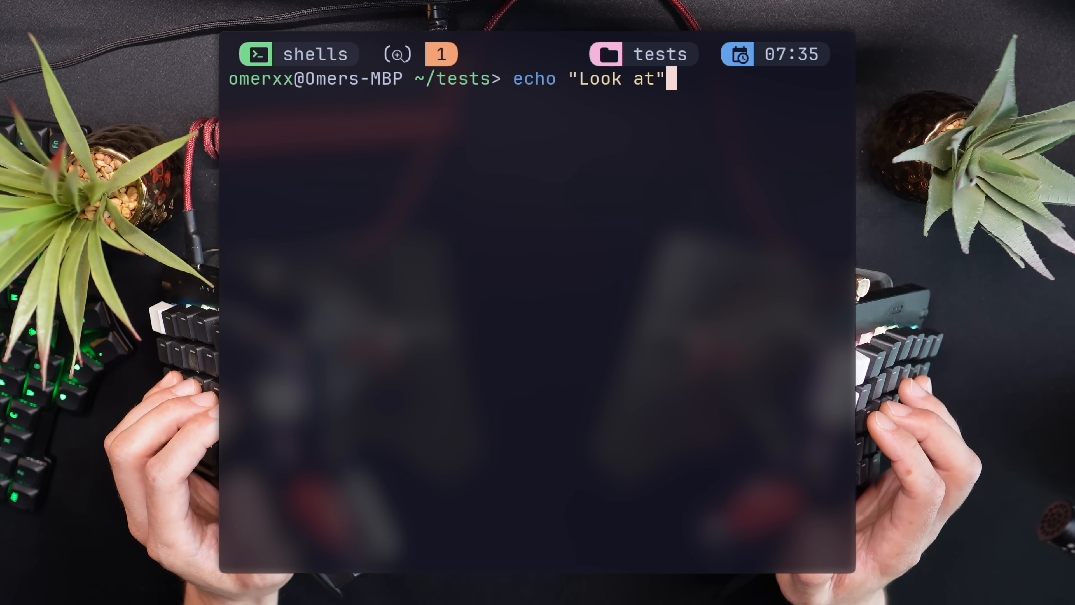
{"action": "type", "text": "all these > colors.txt"}
{"action": "type", "text": "cat colo"}
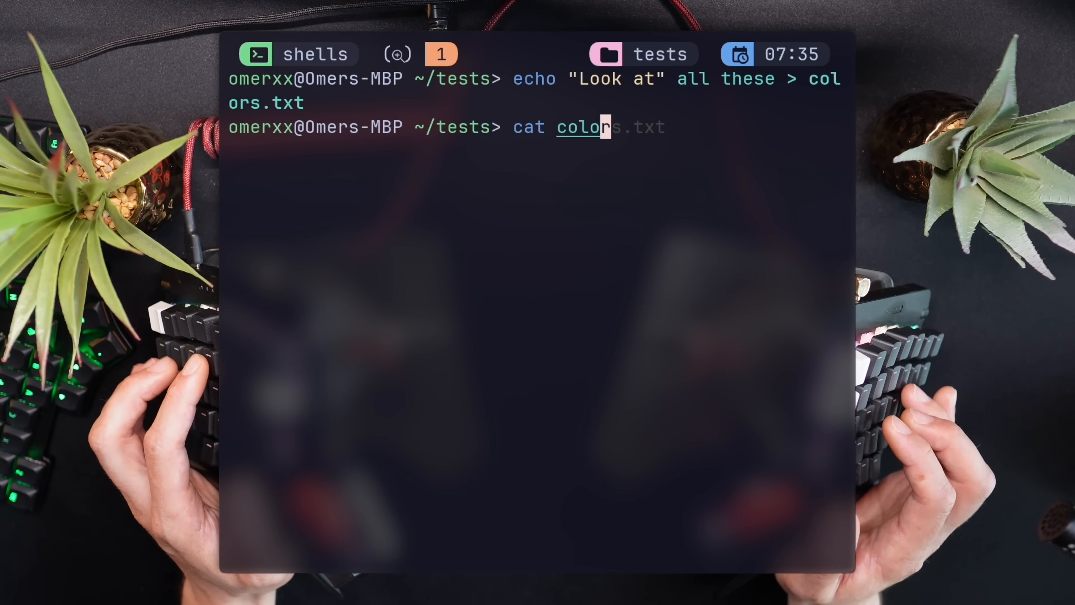
{"action": "key", "text": "Return"}
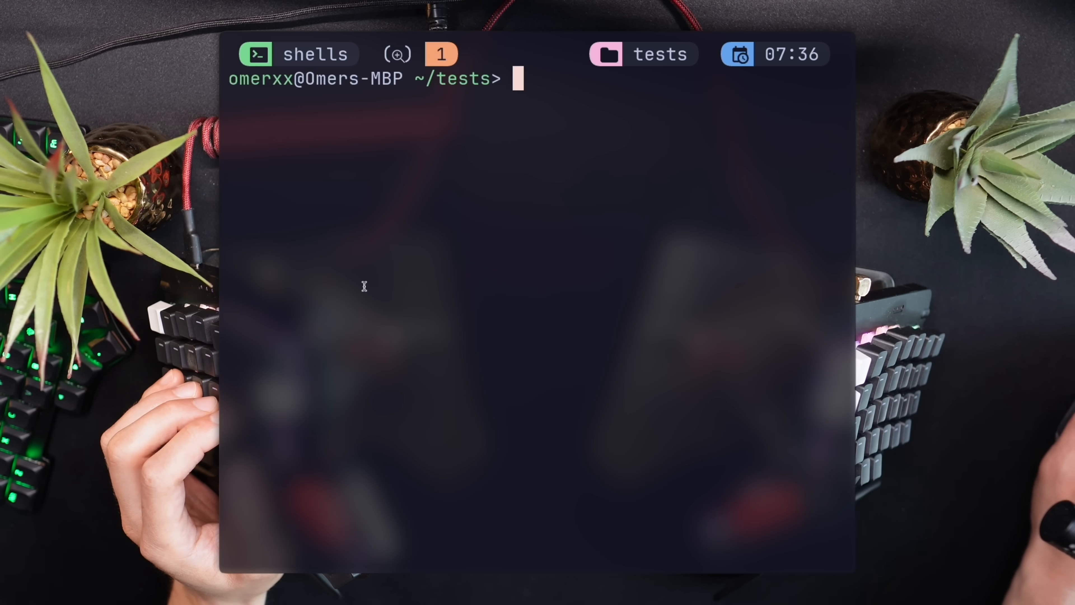
{"action": "type", "text": "fish_a"}
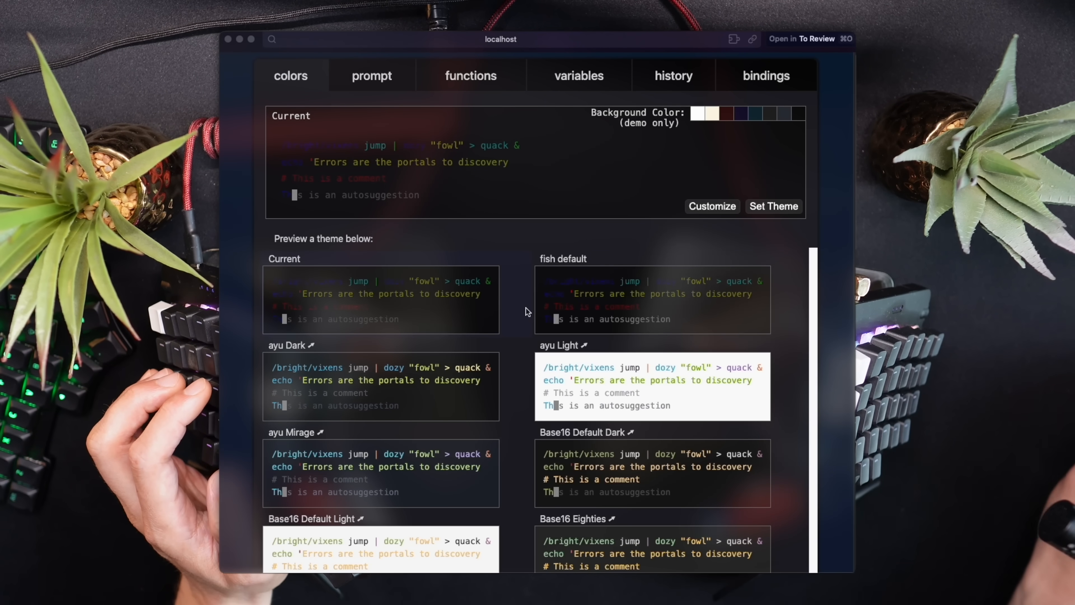
{"action": "mouse_move", "coordinate": [372, 76]}
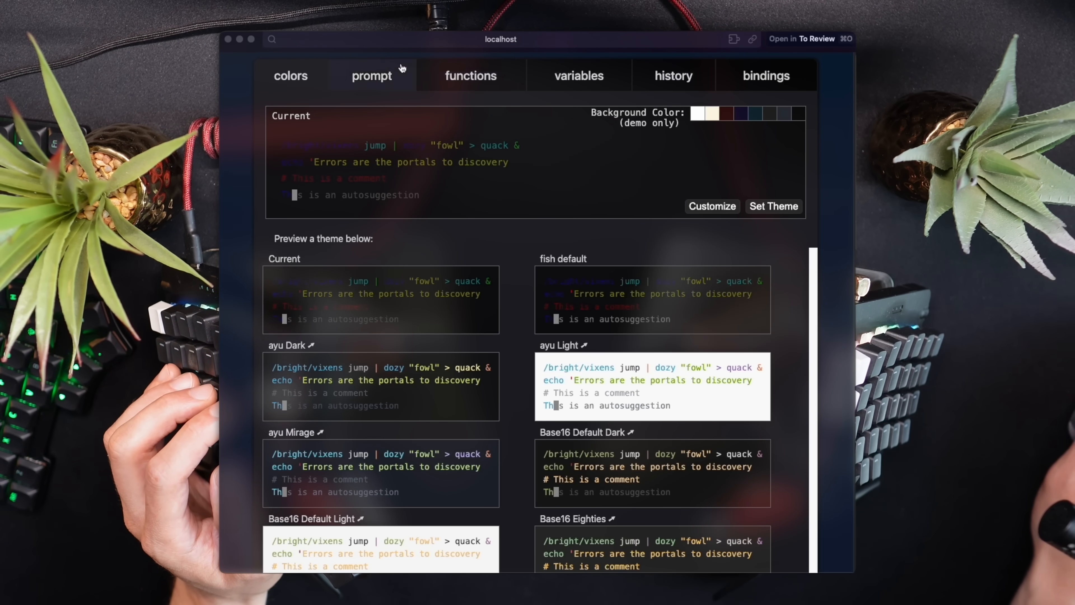
{"action": "left_click", "coordinate": [578, 76]}
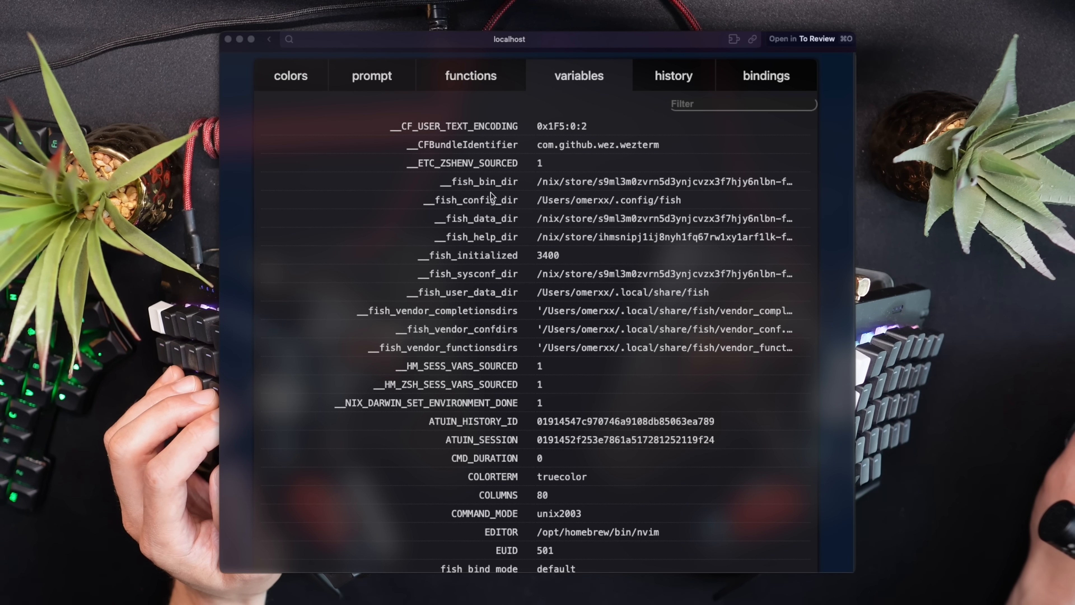
{"action": "left_click", "coordinate": [470, 75]}
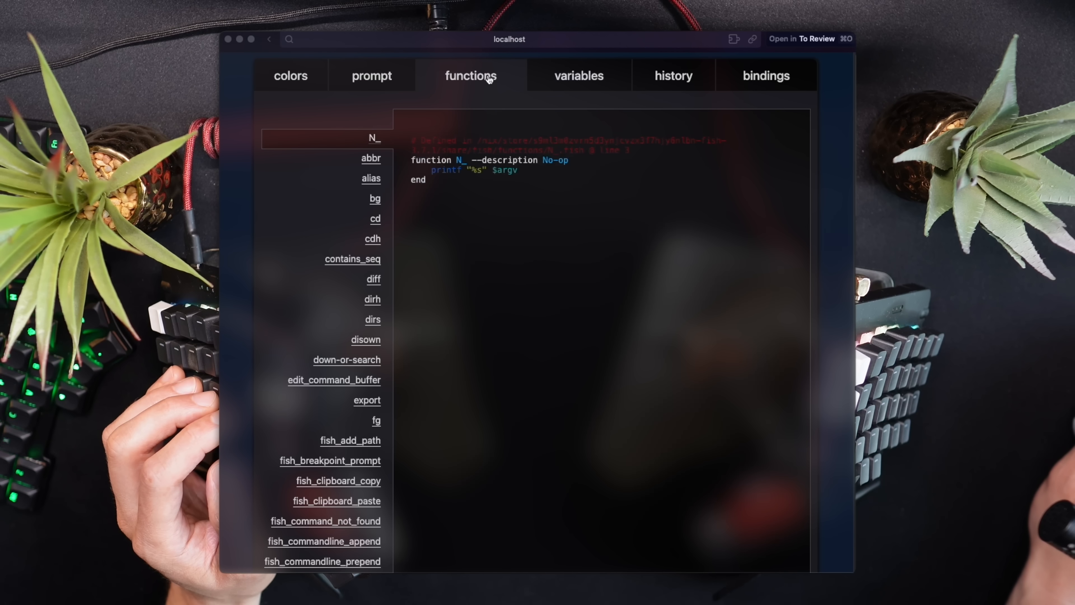
{"action": "left_click", "coordinate": [673, 75]}
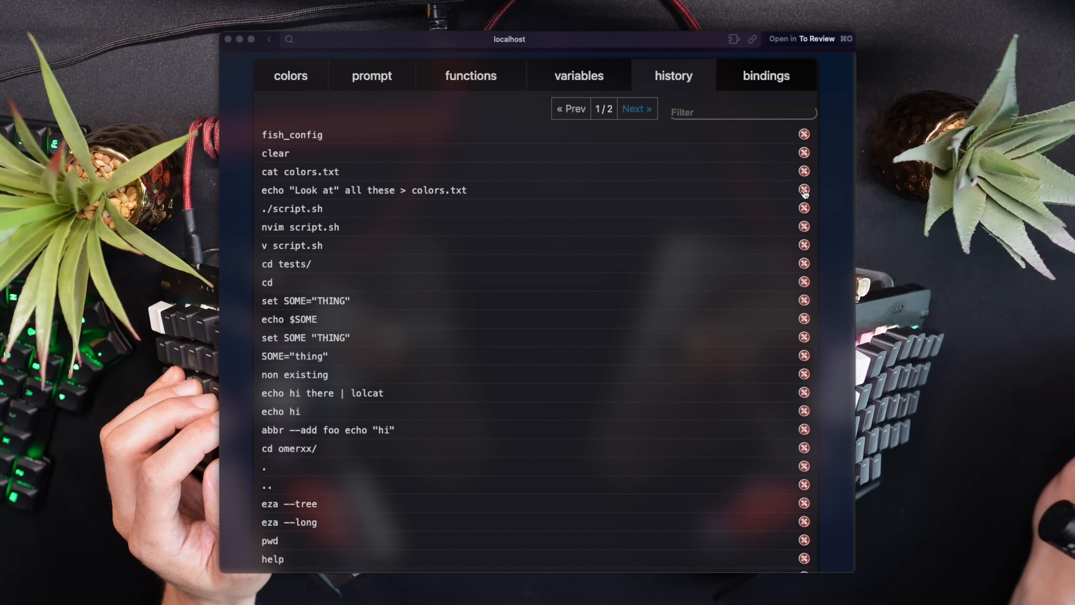
{"action": "left_click", "coordinate": [766, 76]}
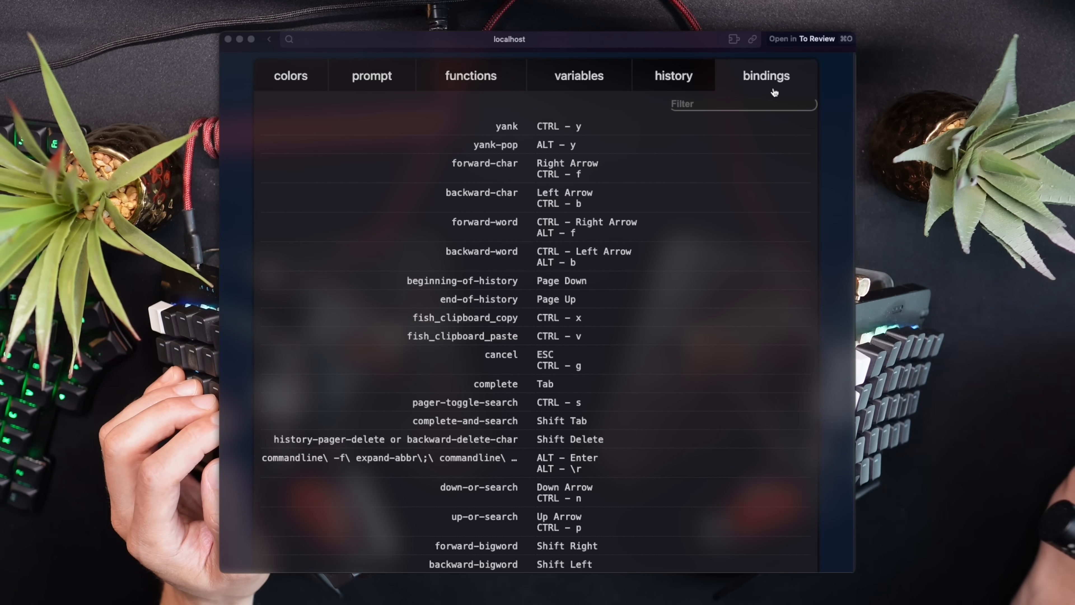
{"action": "left_click", "coordinate": [290, 75]}
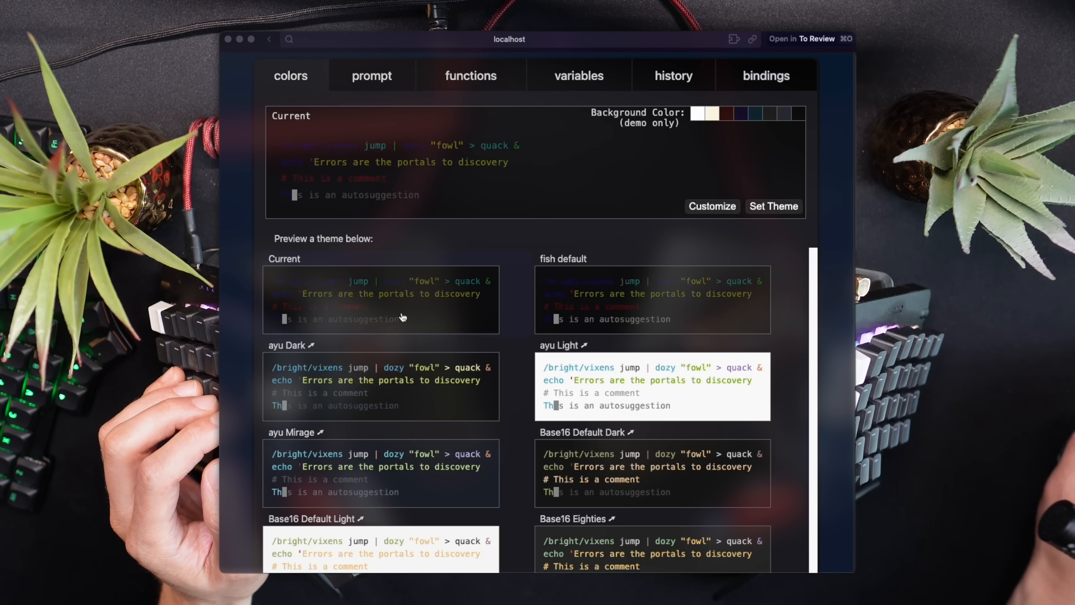
{"action": "mouse_move", "coordinate": [587, 384]}
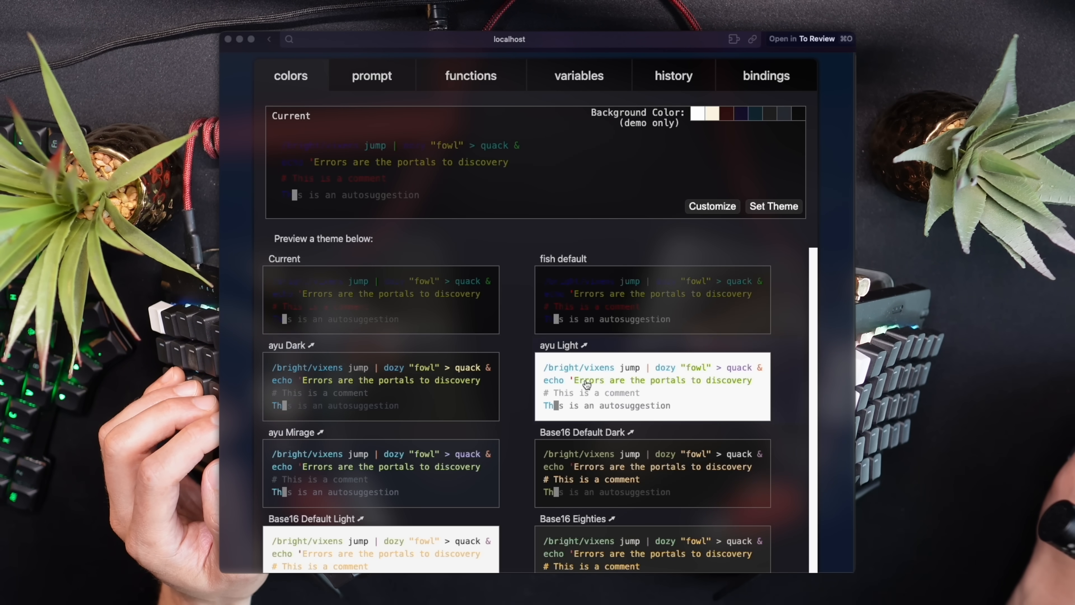
{"action": "scroll", "scroll_direction": "down", "scroll_amount": 3}
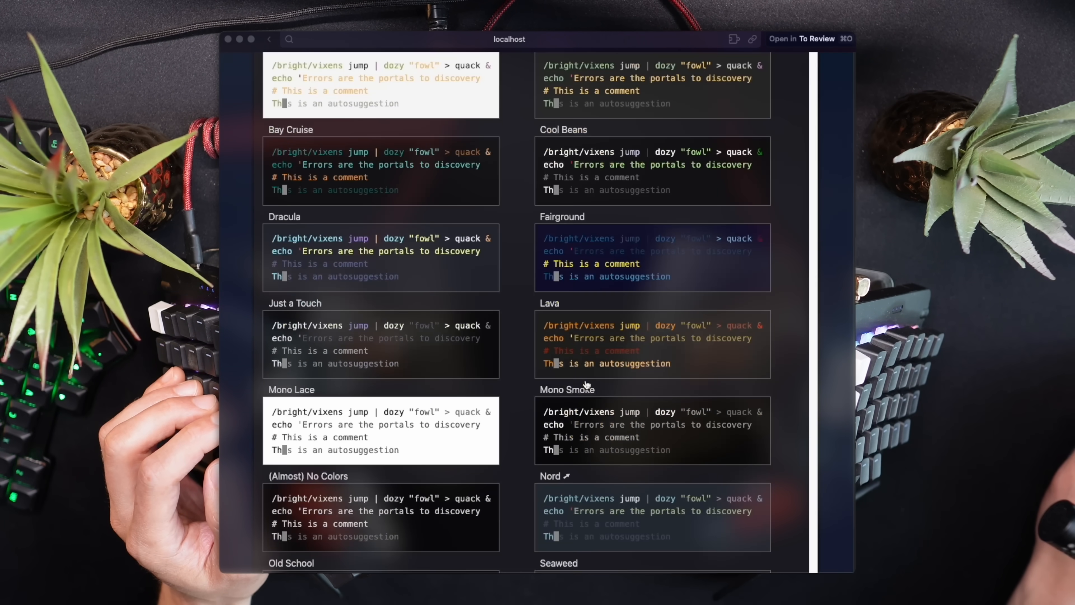